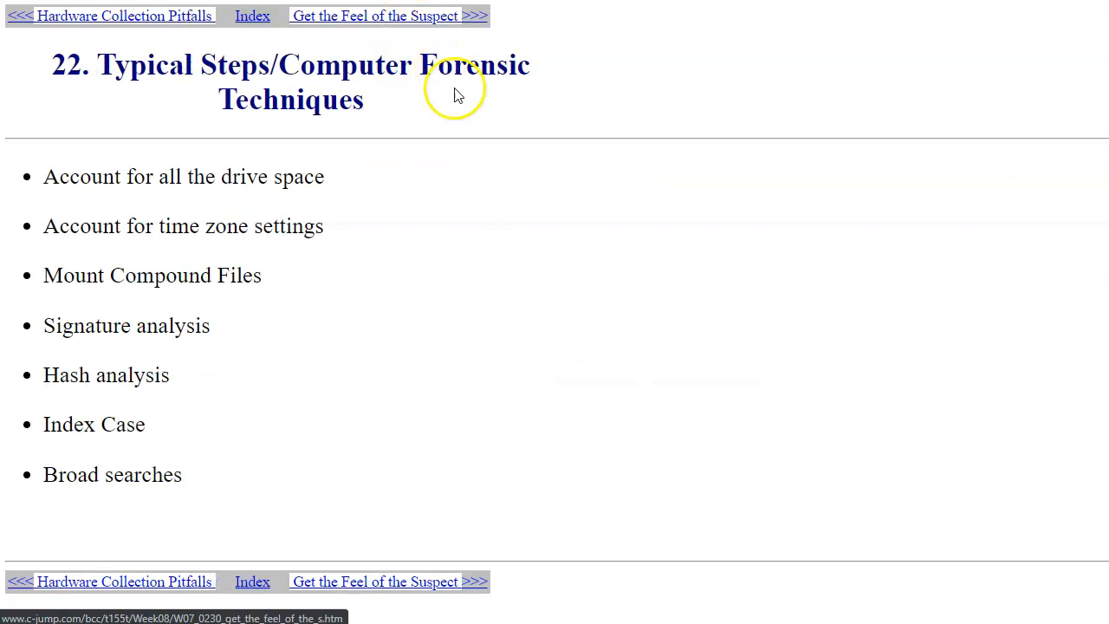
{"action": "mouse_move", "coordinate": [448, 368]}
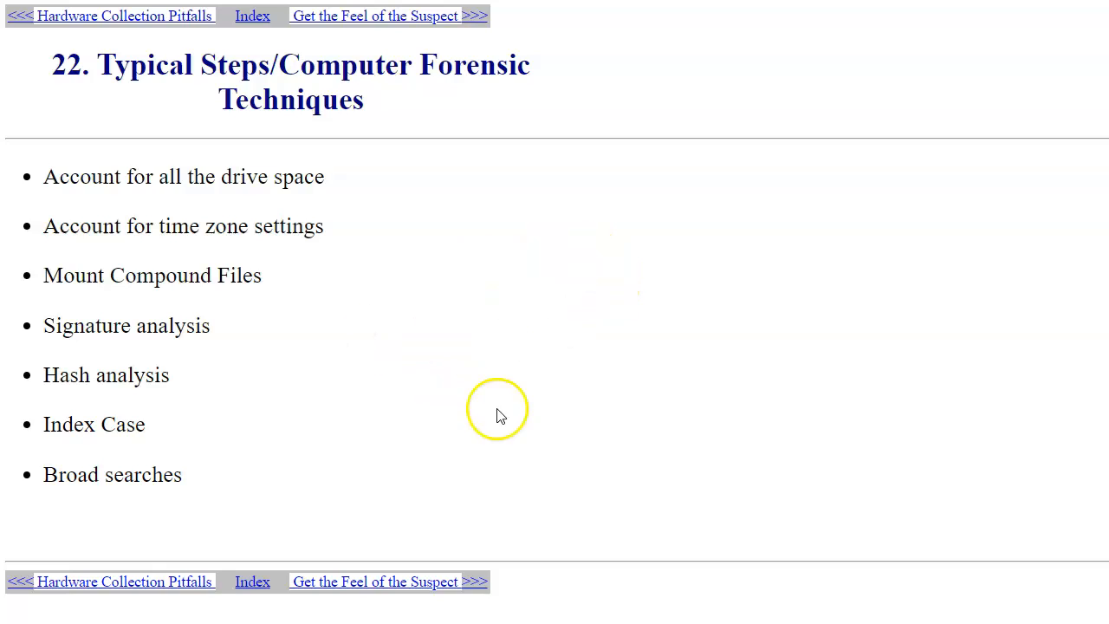
{"action": "mouse_move", "coordinate": [555, 427]}
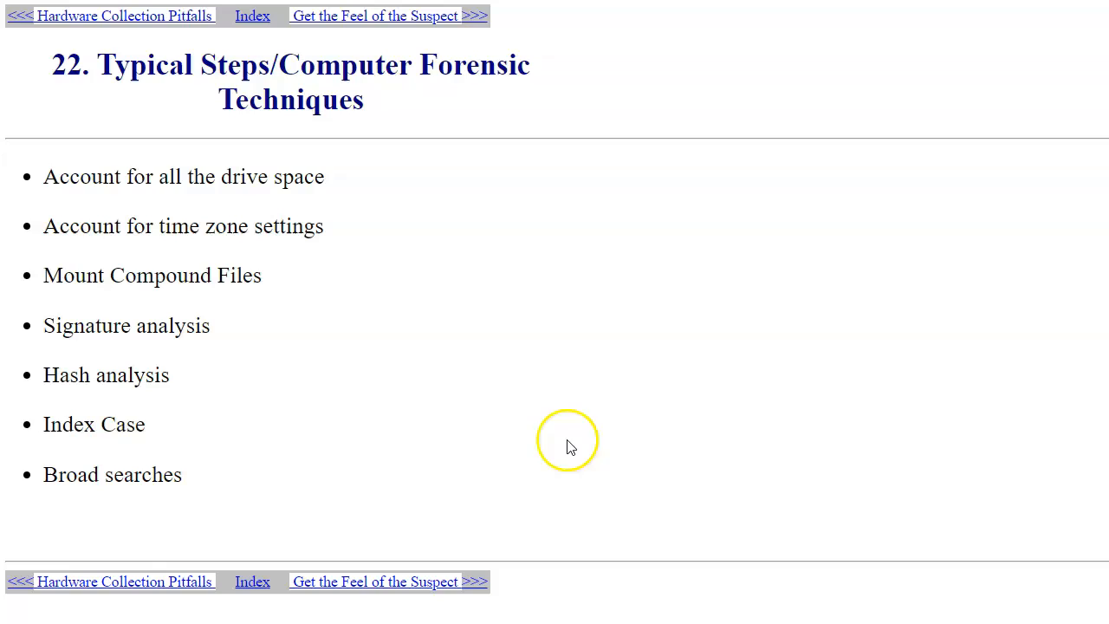
{"action": "mouse_move", "coordinate": [210, 200]}
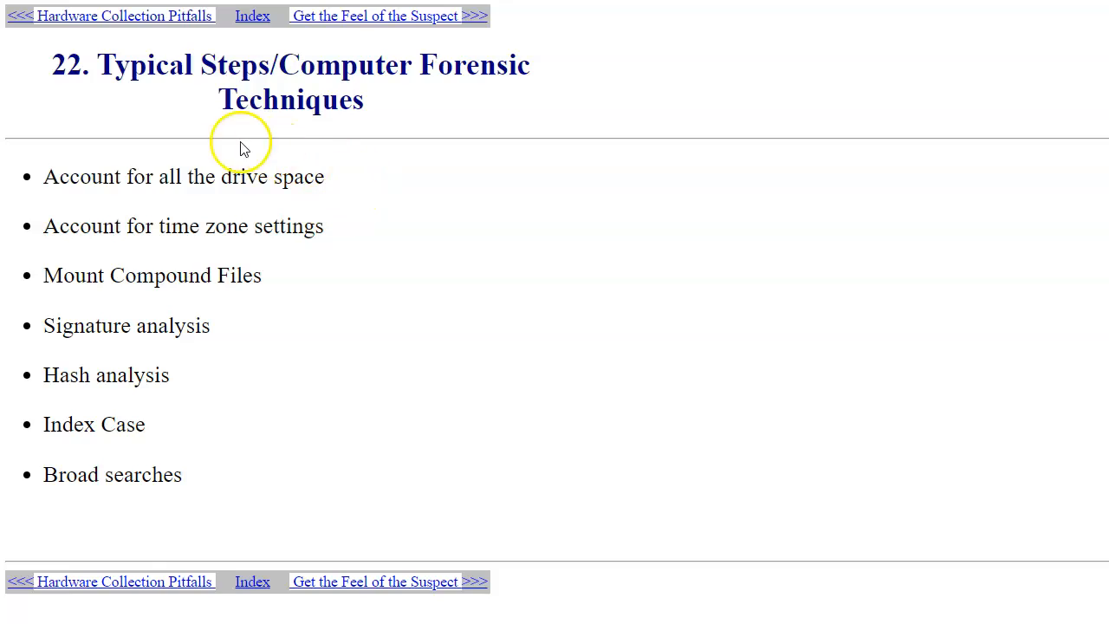
{"action": "mouse_move", "coordinate": [337, 197]}
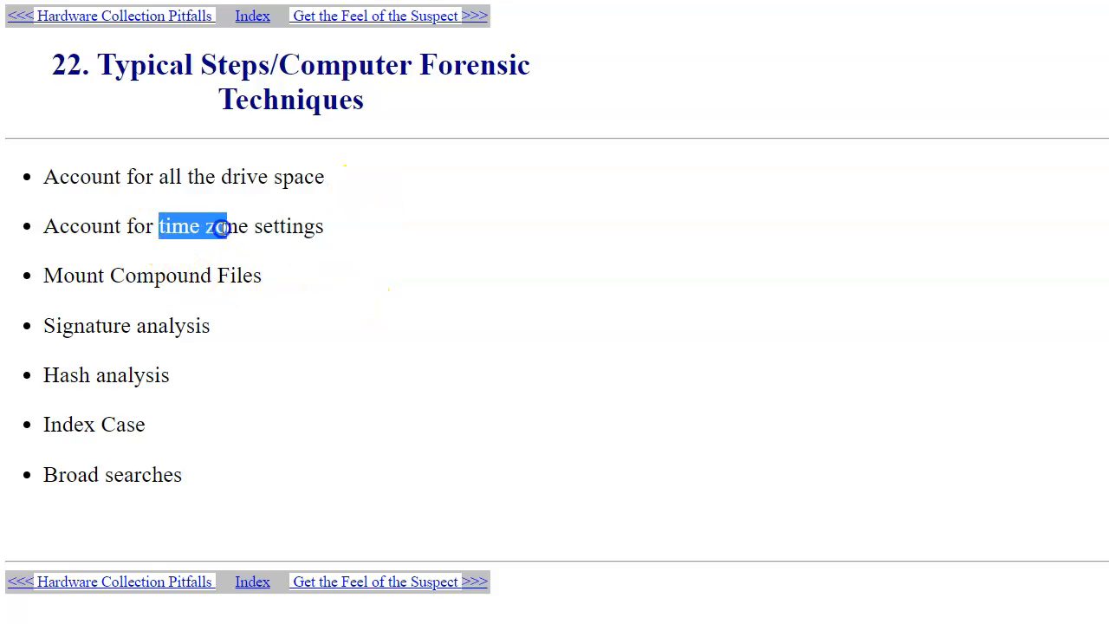
Highlight 'time zone' and 'Signature', then go to slide 24, 'Examine Suspect Capabilities'
{"action": "double_click", "coordinate": [203, 226]}
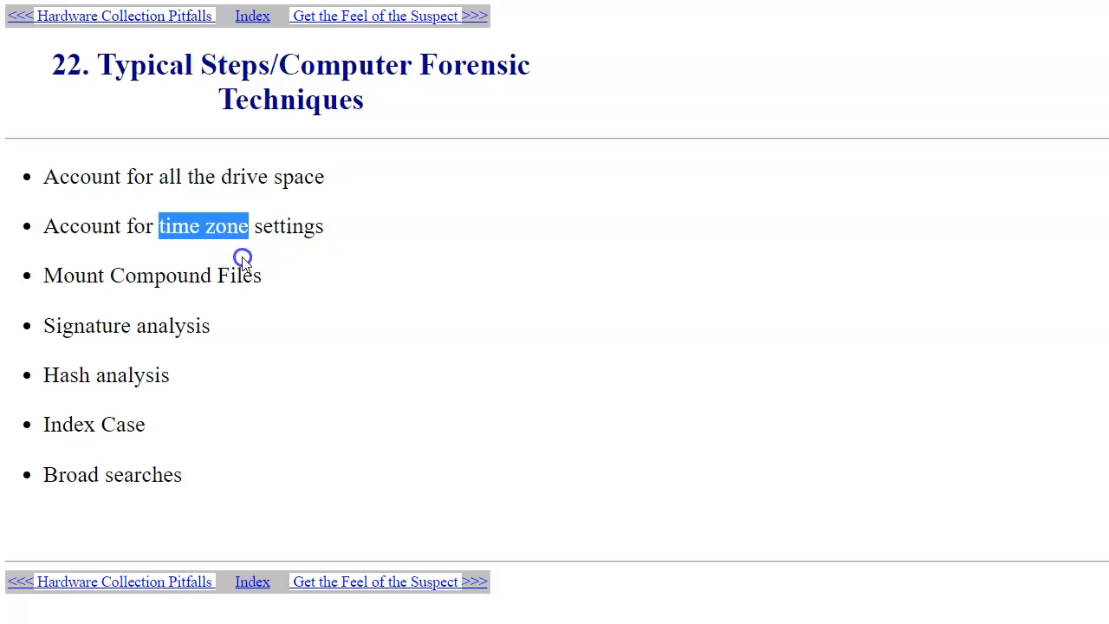
{"action": "mouse_move", "coordinate": [257, 251]}
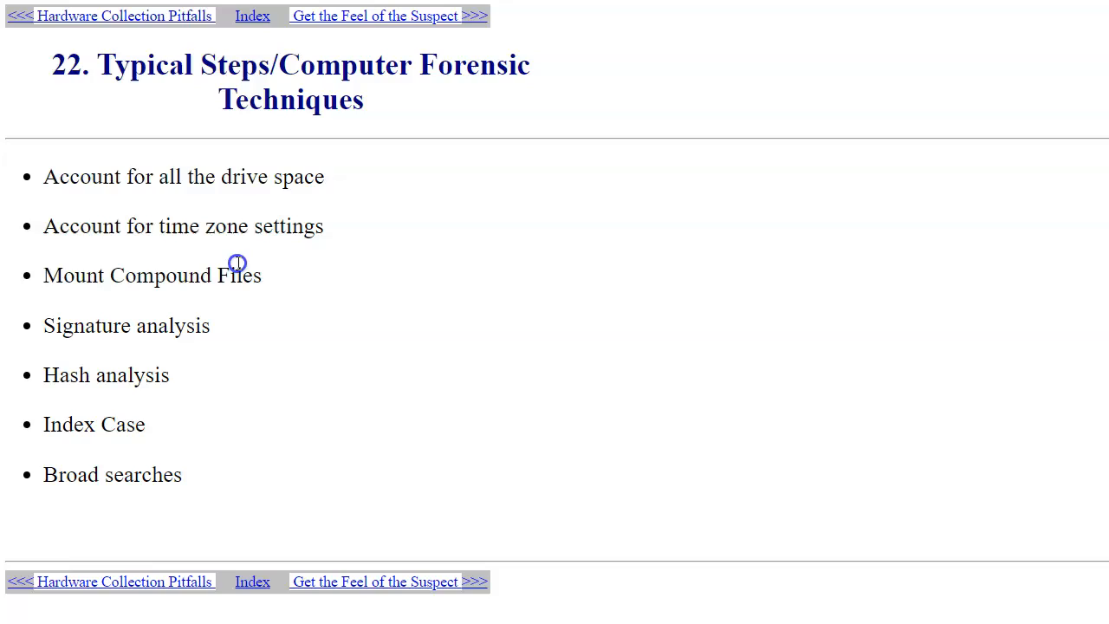
{"action": "mouse_move", "coordinate": [284, 276]}
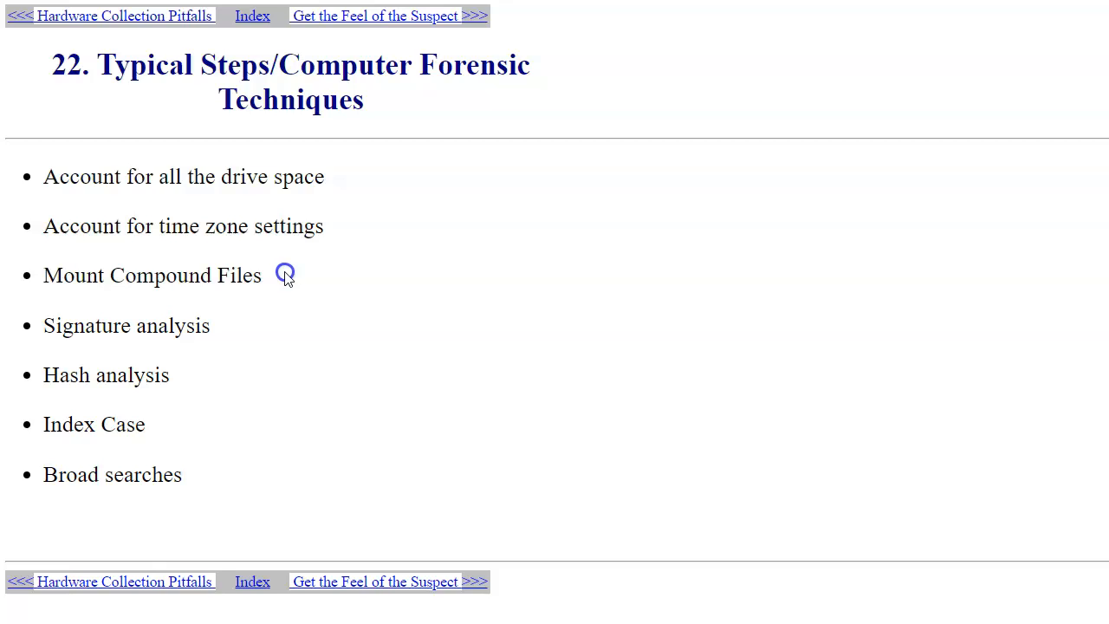
{"action": "mouse_move", "coordinate": [180, 244]}
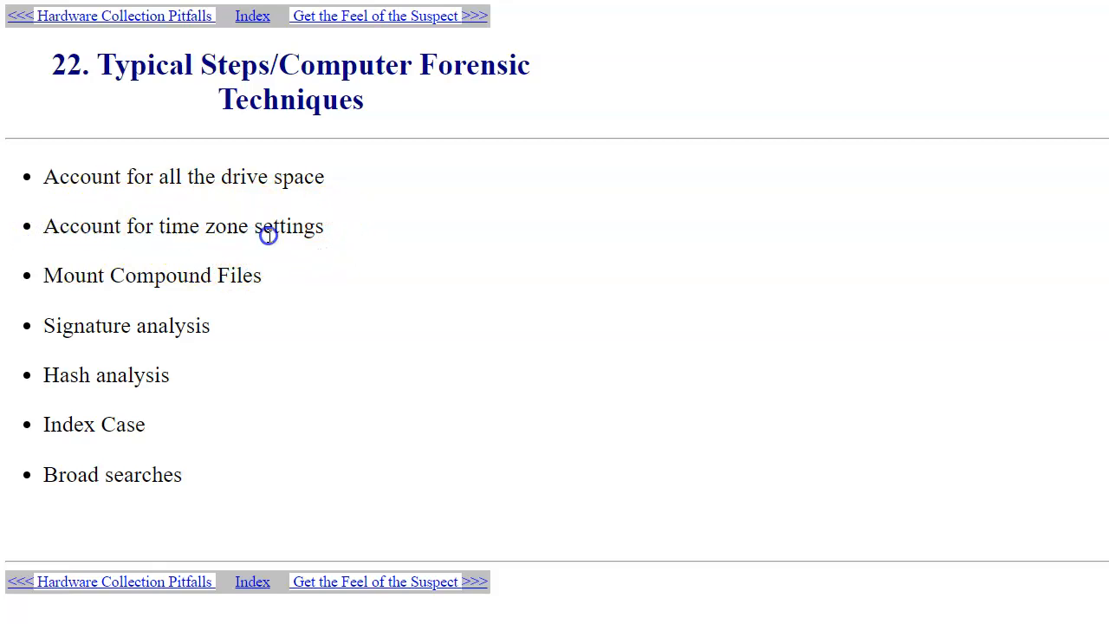
{"action": "mouse_move", "coordinate": [364, 249]}
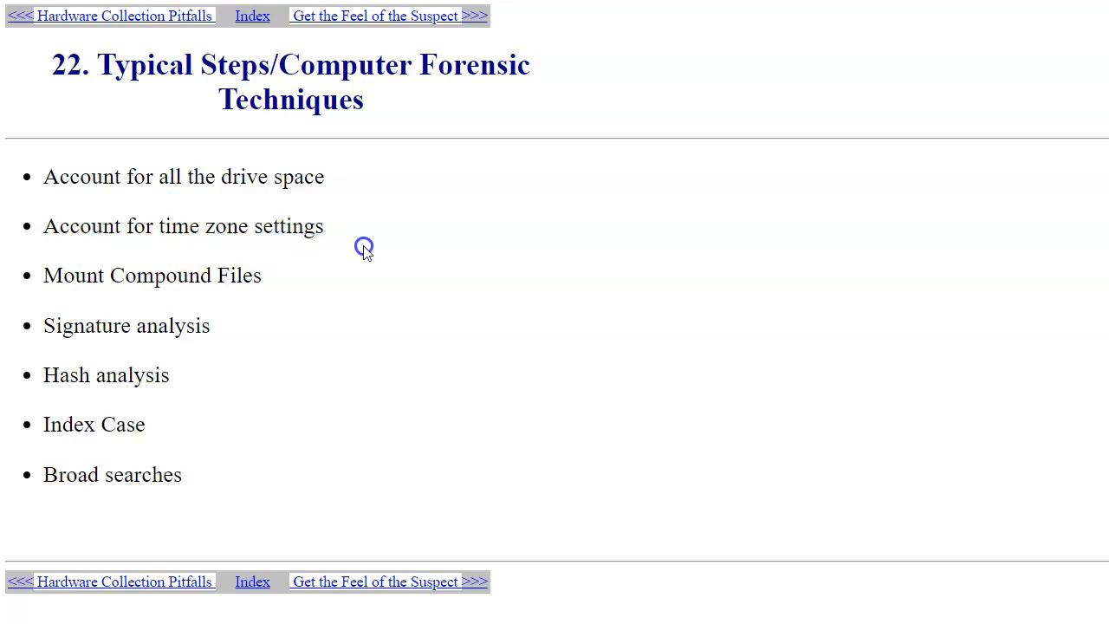
{"action": "mouse_move", "coordinate": [245, 246]}
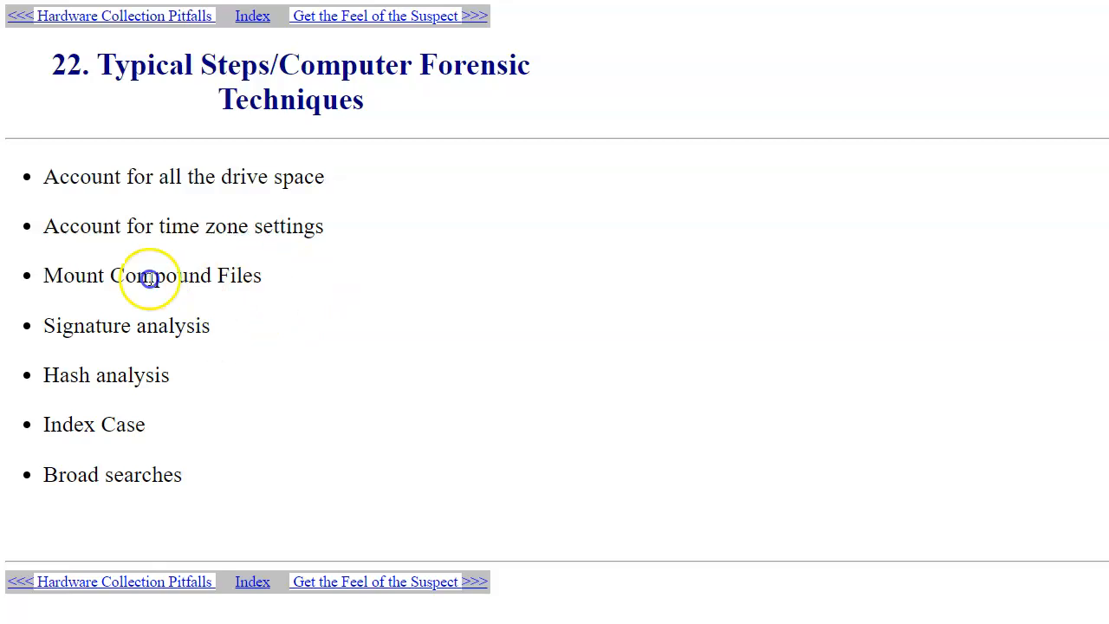
{"action": "double_click", "coordinate": [160, 275]}
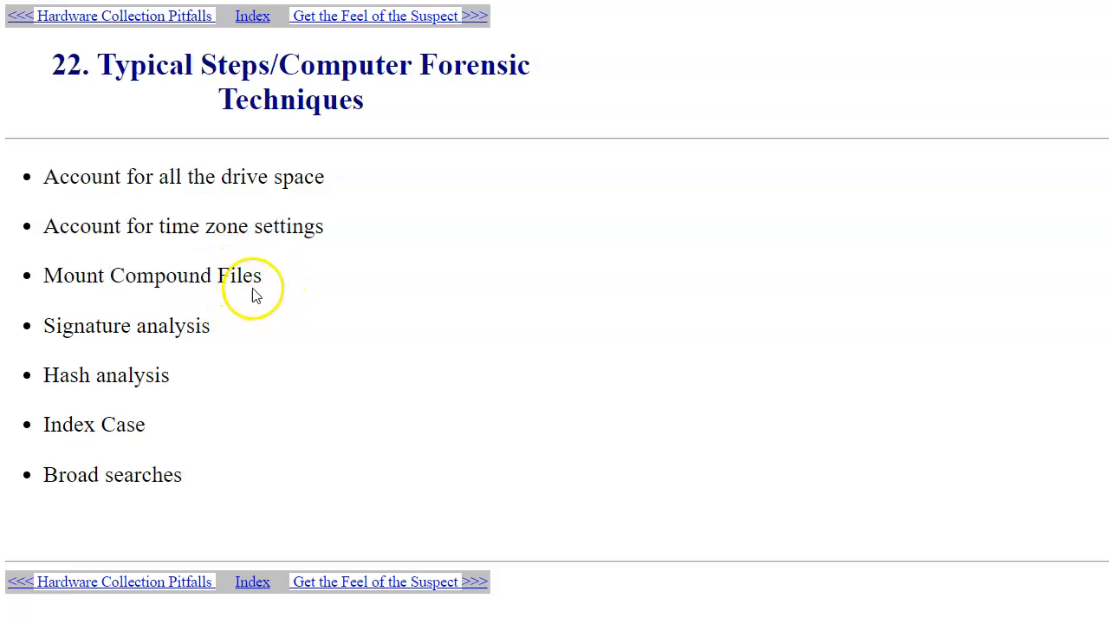
{"action": "mouse_move", "coordinate": [164, 307]}
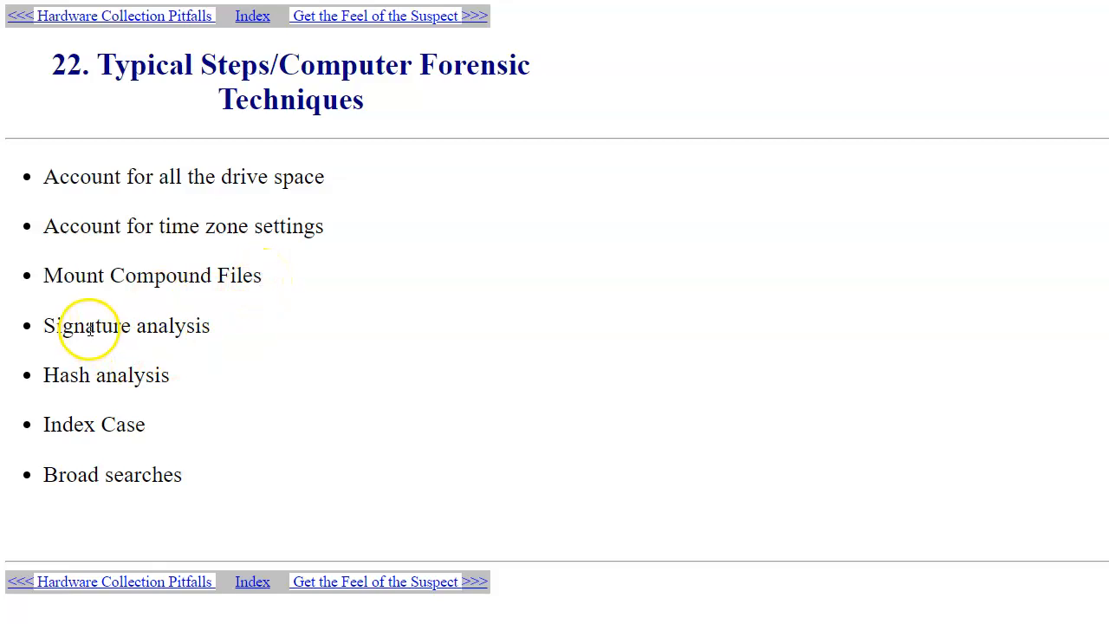
{"action": "double_click", "coordinate": [87, 326]}
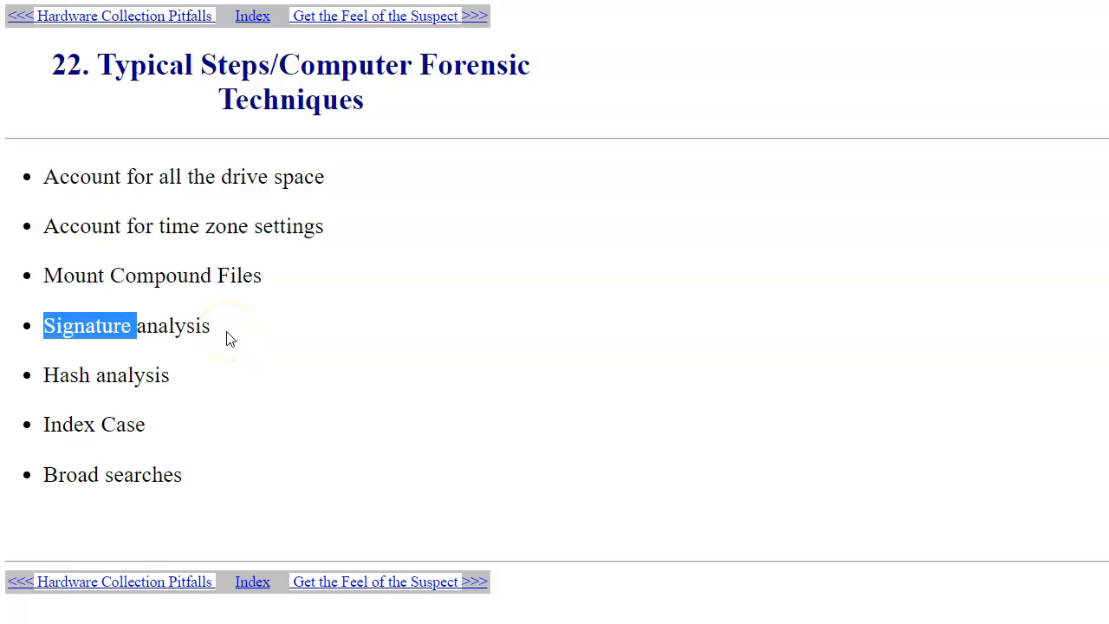
{"action": "mouse_move", "coordinate": [149, 334]}
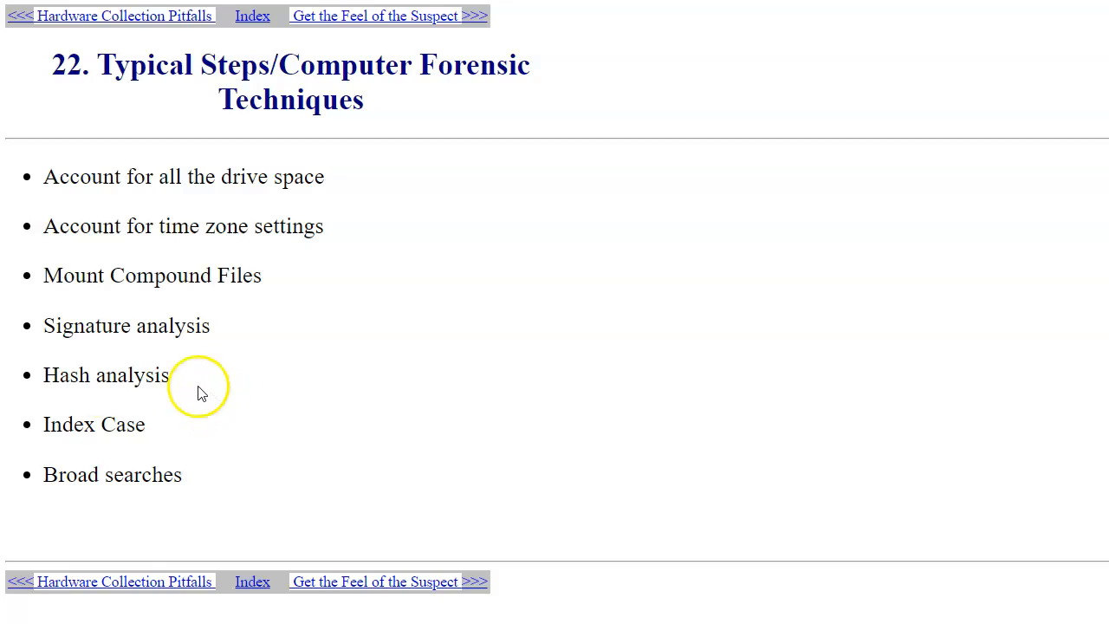
{"action": "mouse_move", "coordinate": [68, 388]}
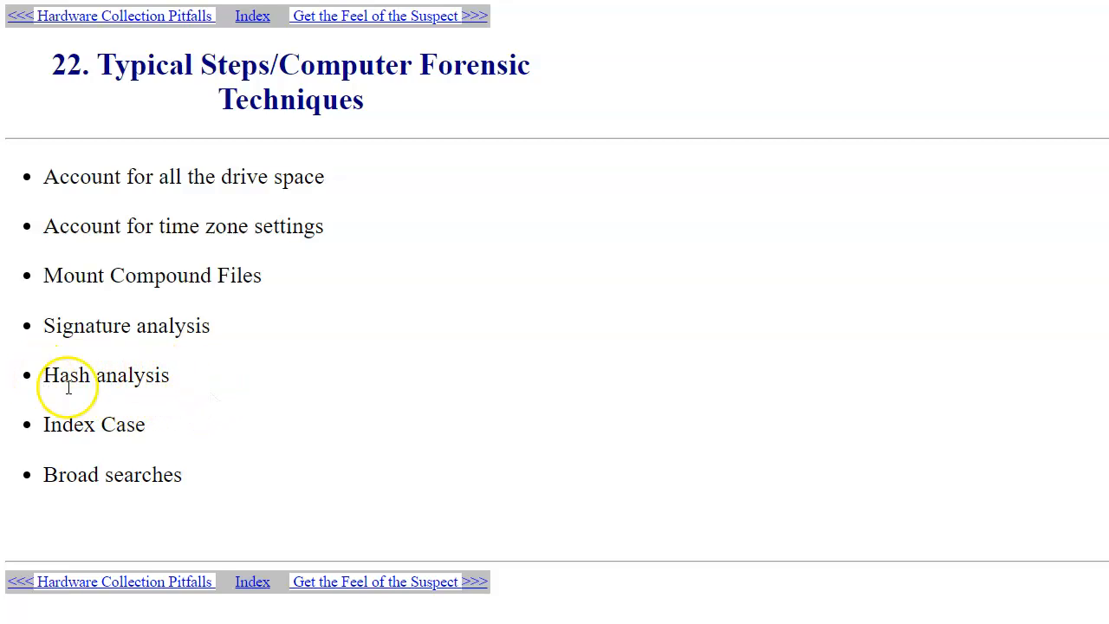
{"action": "mouse_move", "coordinate": [67, 395]}
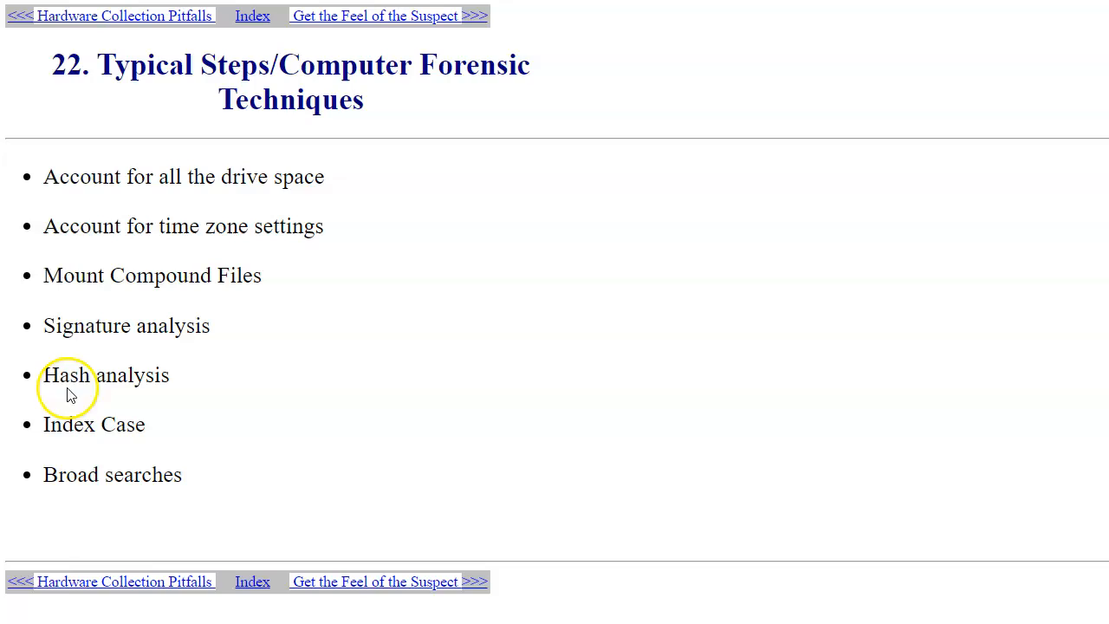
{"action": "mouse_move", "coordinate": [215, 401]}
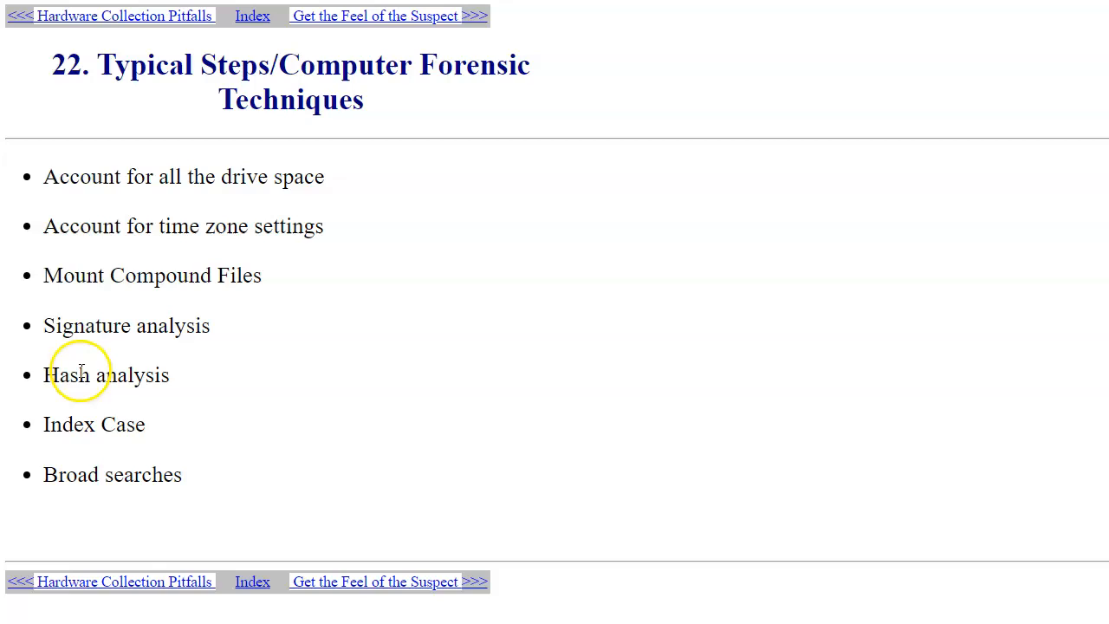
{"action": "mouse_move", "coordinate": [271, 407]}
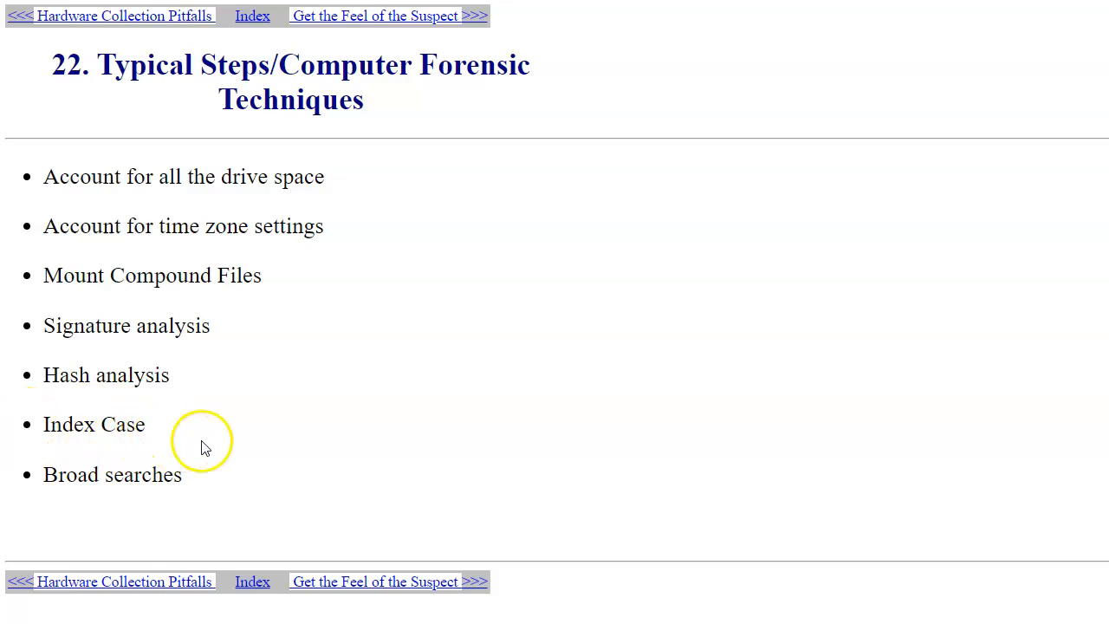
{"action": "mouse_move", "coordinate": [205, 449]}
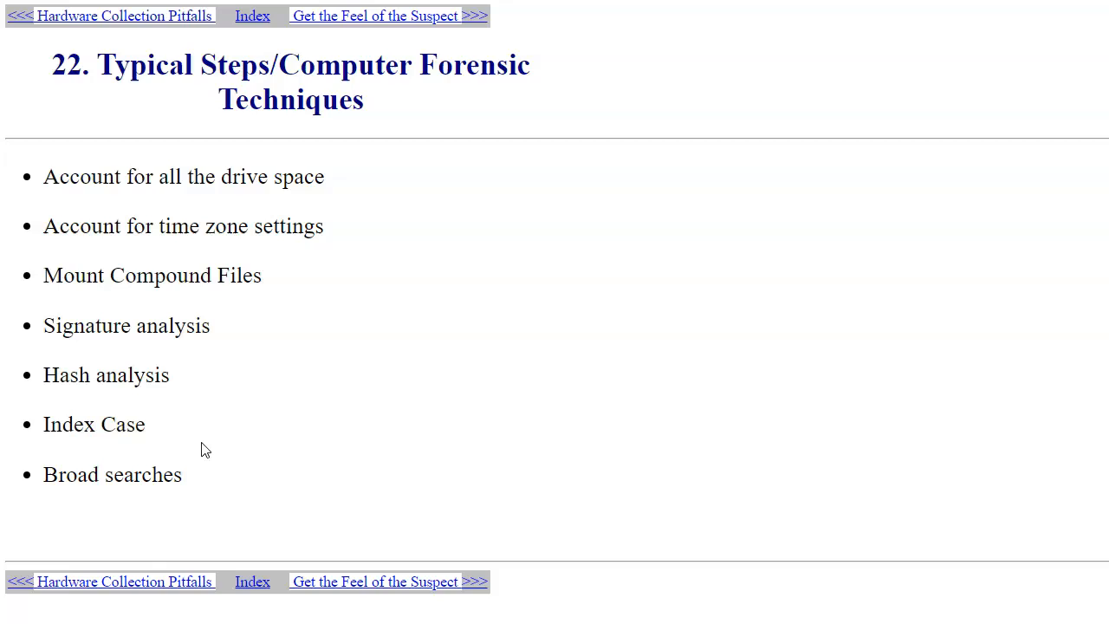
{"action": "mouse_move", "coordinate": [332, 458]}
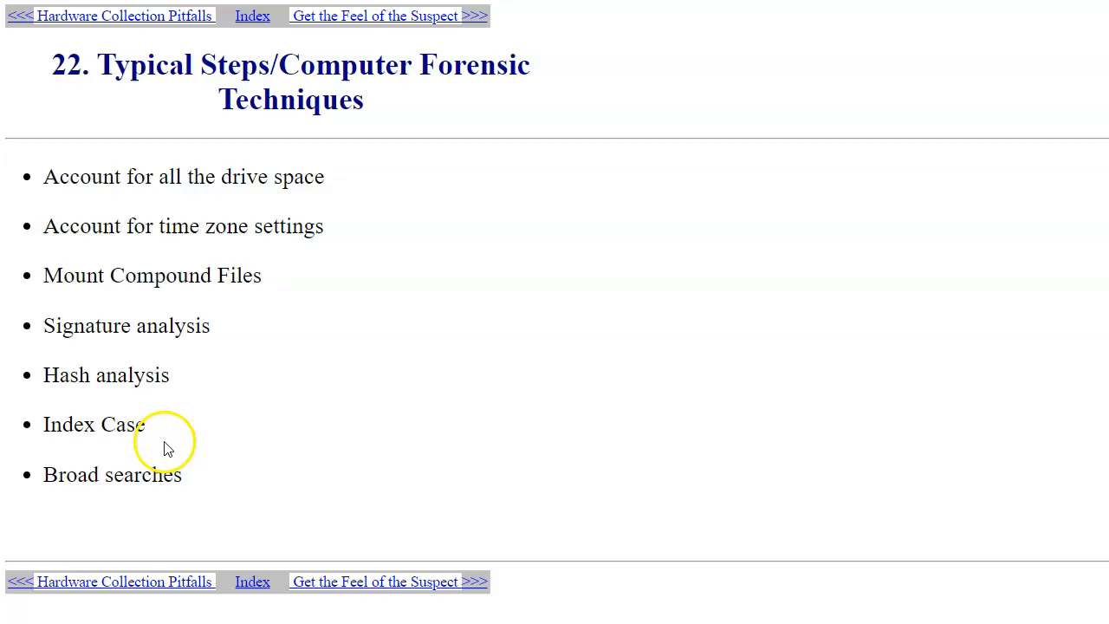
{"action": "mouse_move", "coordinate": [180, 440]}
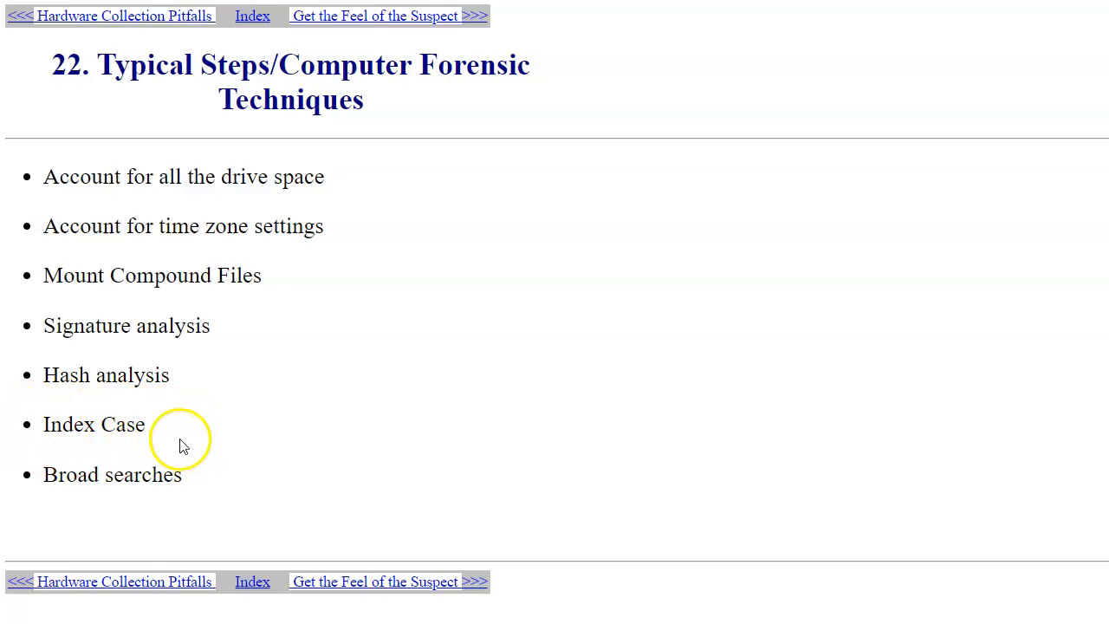
{"action": "mouse_move", "coordinate": [247, 474]}
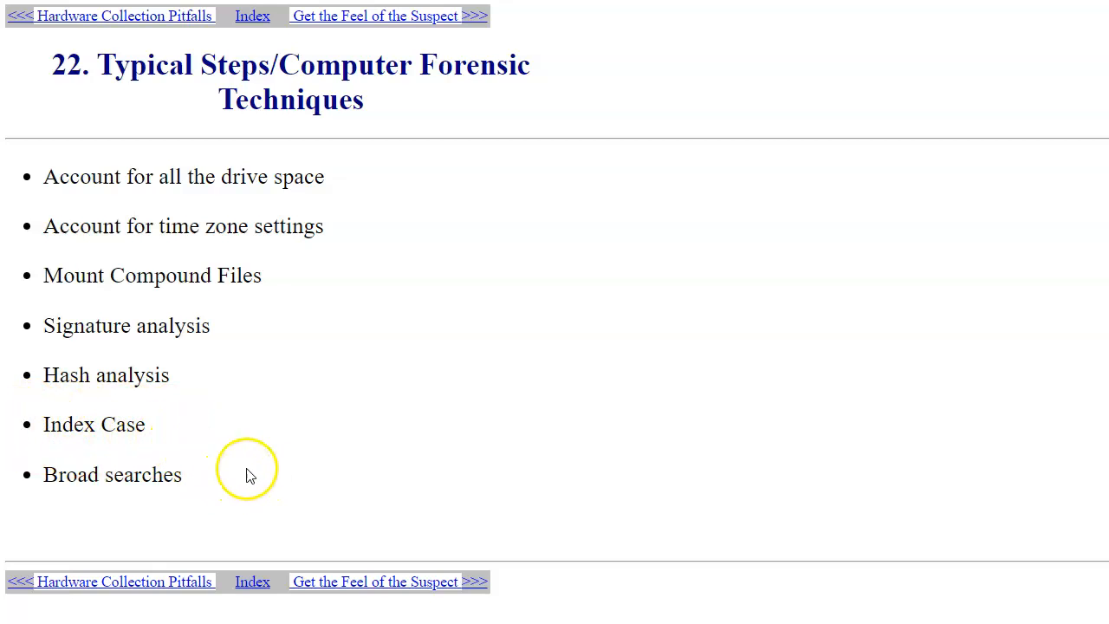
{"action": "mouse_move", "coordinate": [206, 496]}
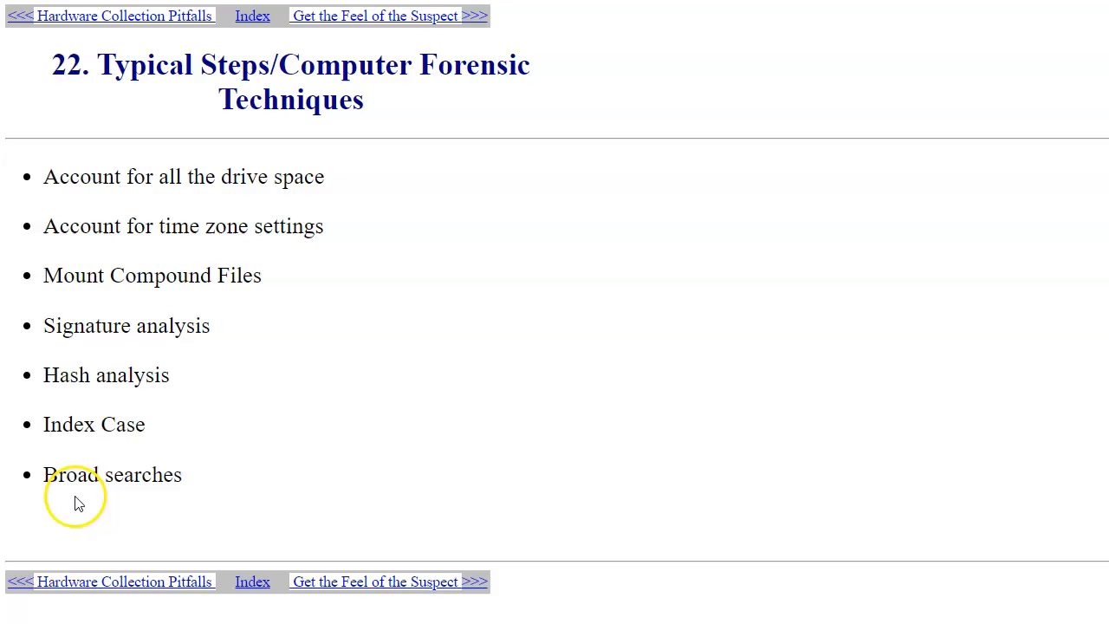
{"action": "mouse_move", "coordinate": [241, 503]}
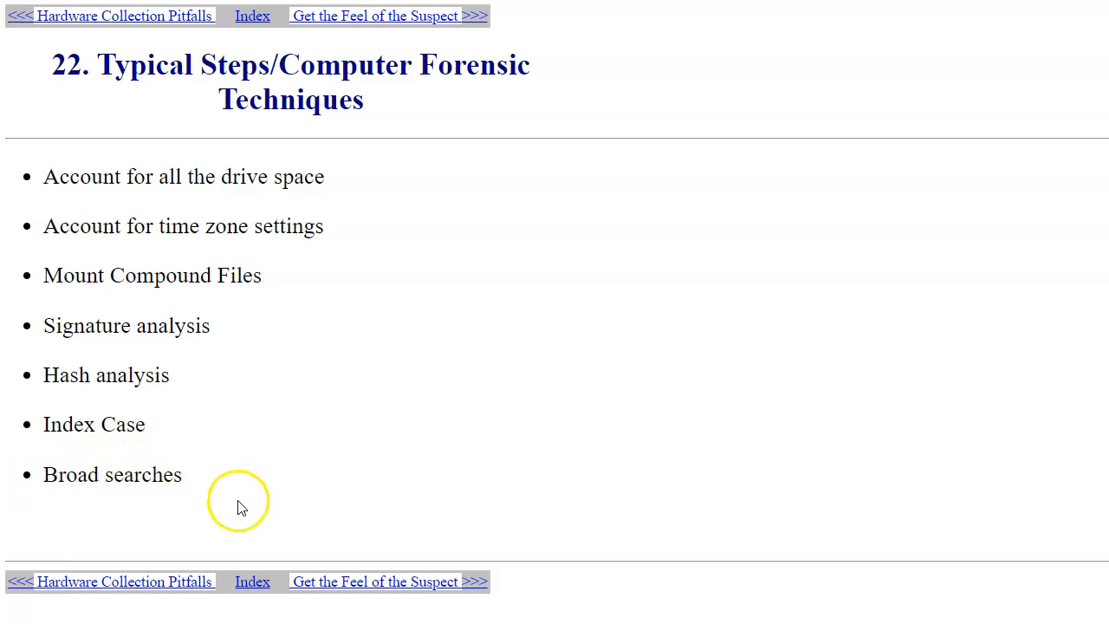
{"action": "mouse_move", "coordinate": [356, 581]}
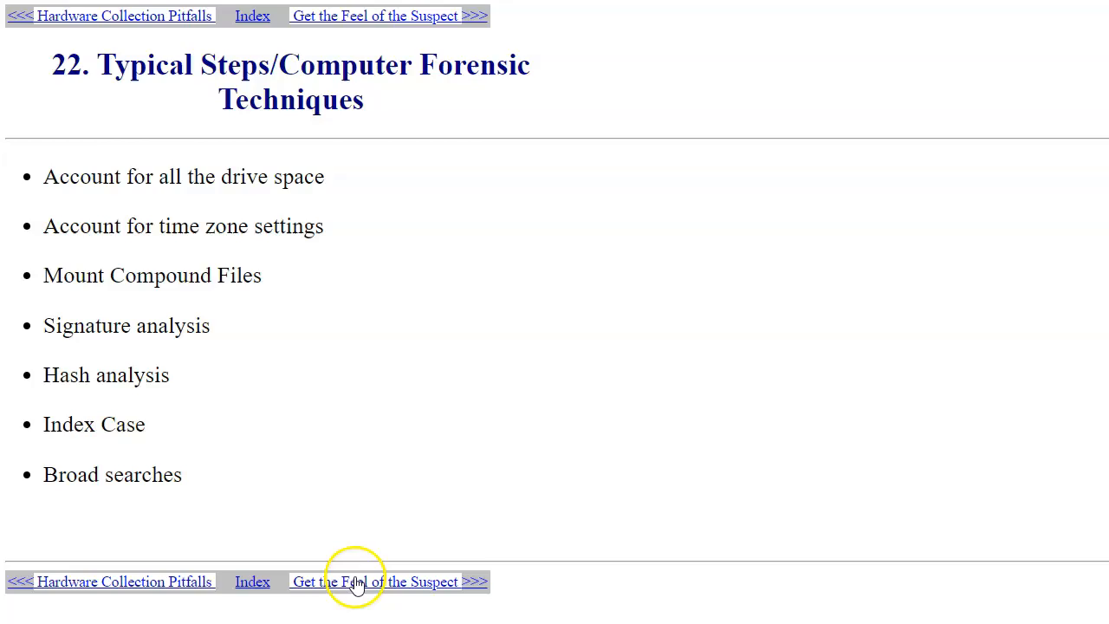
{"action": "left_click", "coordinate": [357, 583]}
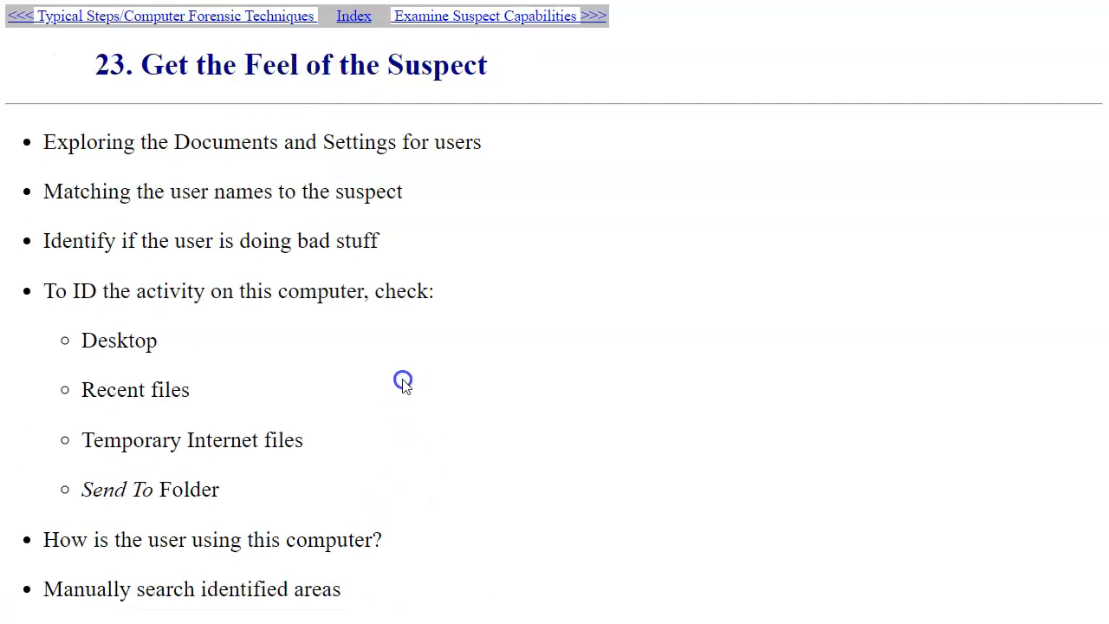
{"action": "mouse_move", "coordinate": [472, 338]}
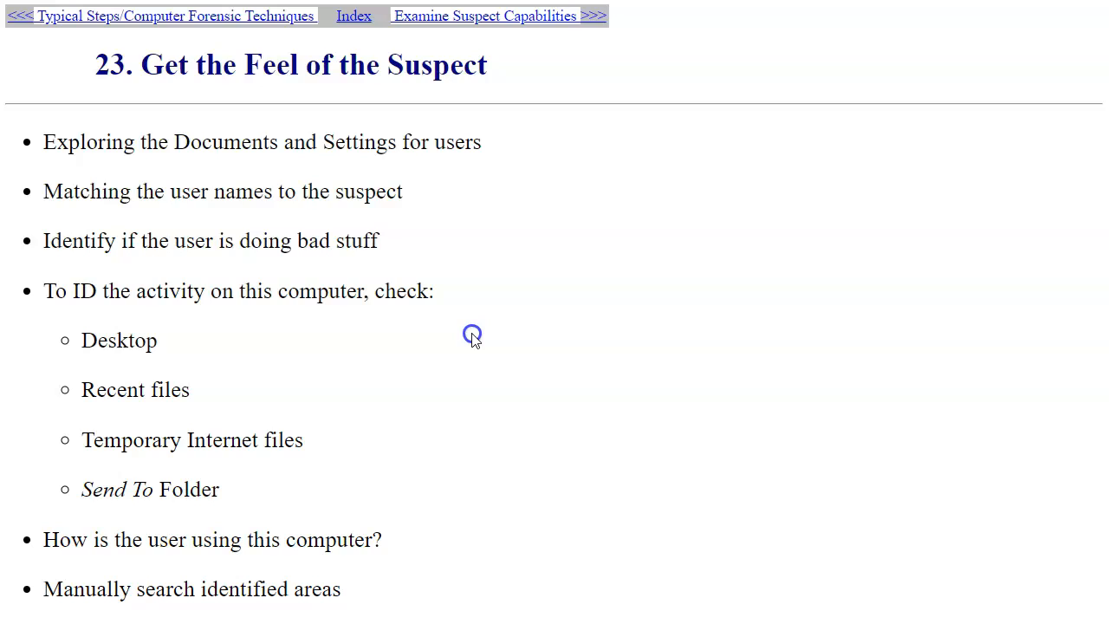
{"action": "mouse_move", "coordinate": [501, 299]}
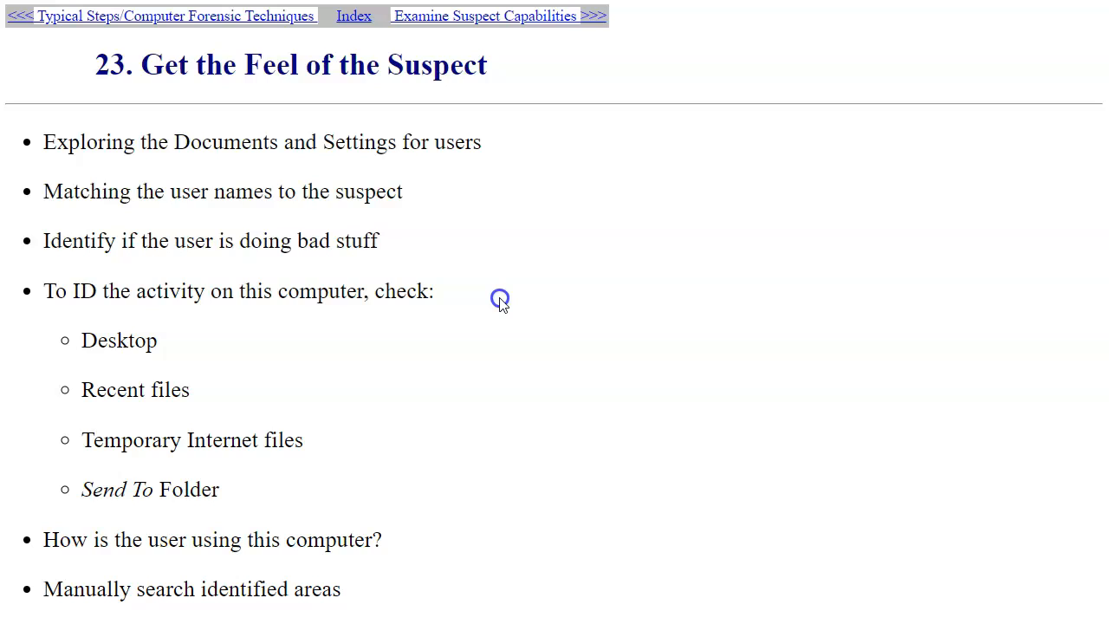
{"action": "mouse_move", "coordinate": [493, 301]}
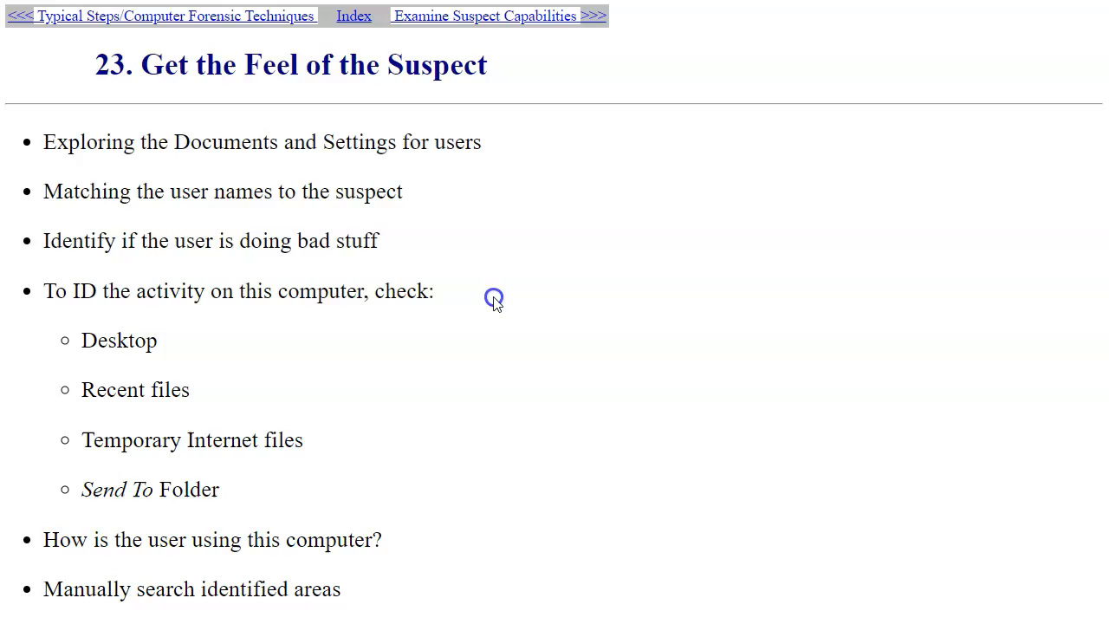
{"action": "mouse_move", "coordinate": [429, 382]}
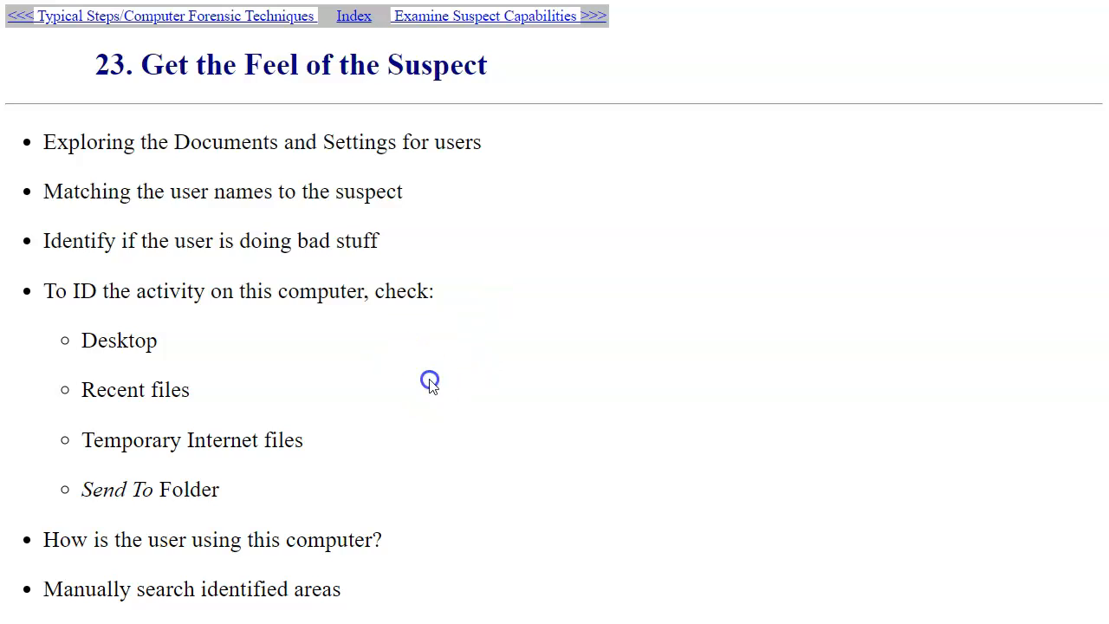
{"action": "mouse_move", "coordinate": [239, 412]}
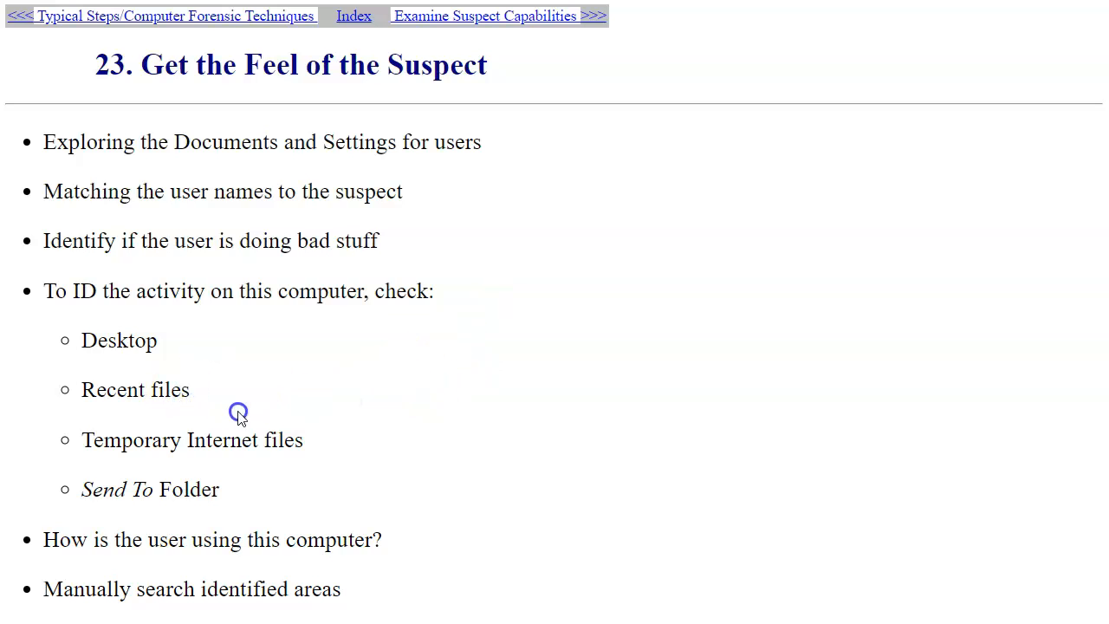
{"action": "mouse_move", "coordinate": [345, 441]}
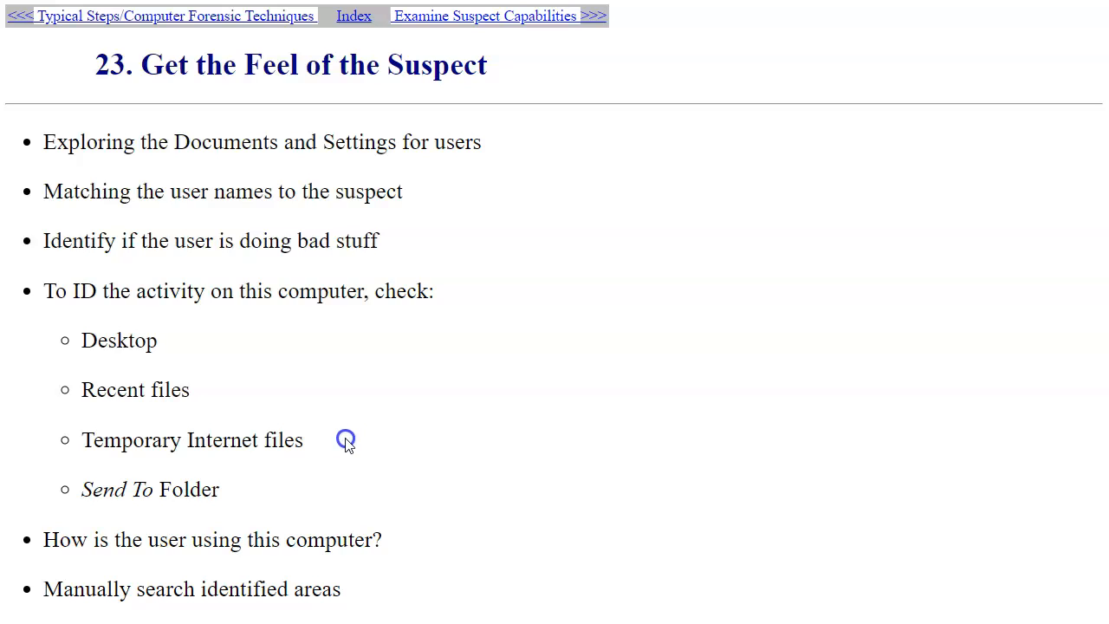
{"action": "mouse_move", "coordinate": [286, 459]}
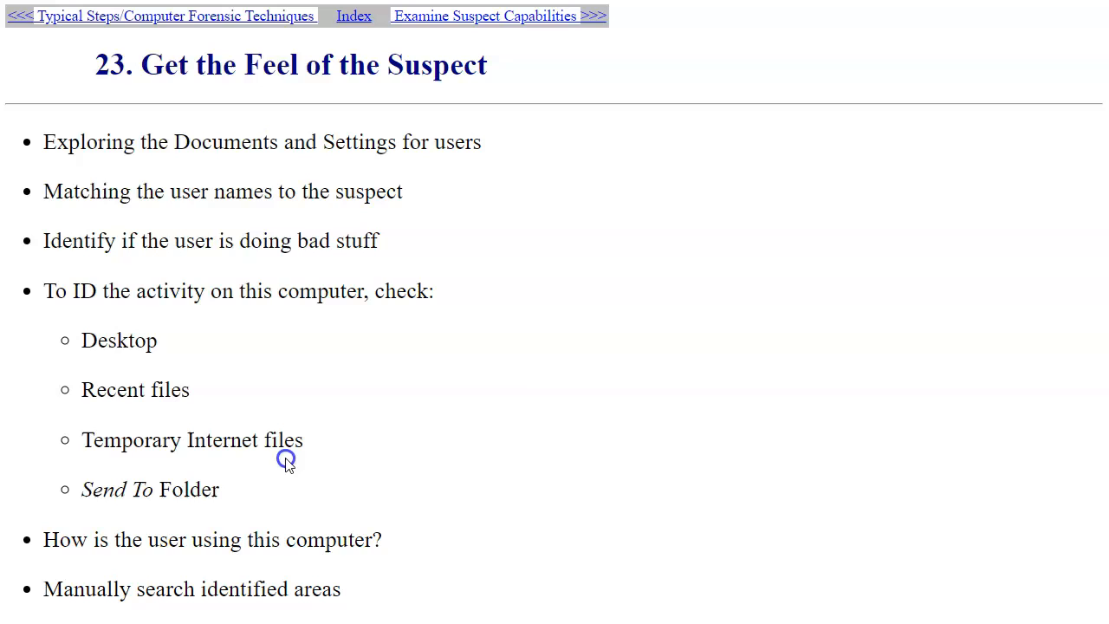
{"action": "mouse_move", "coordinate": [154, 478]}
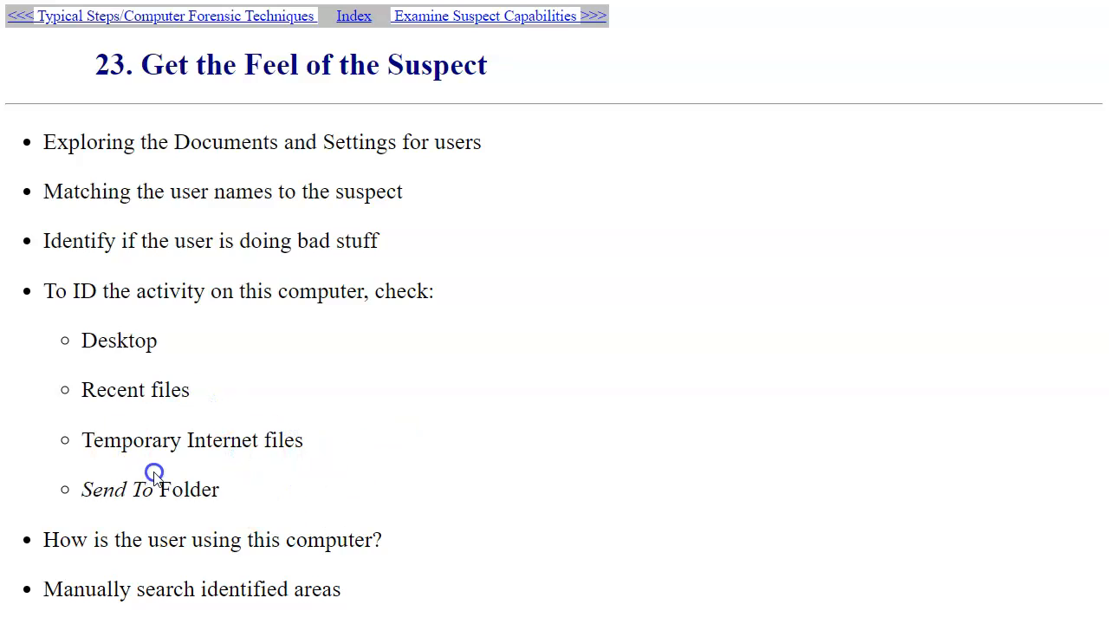
{"action": "mouse_move", "coordinate": [332, 343]}
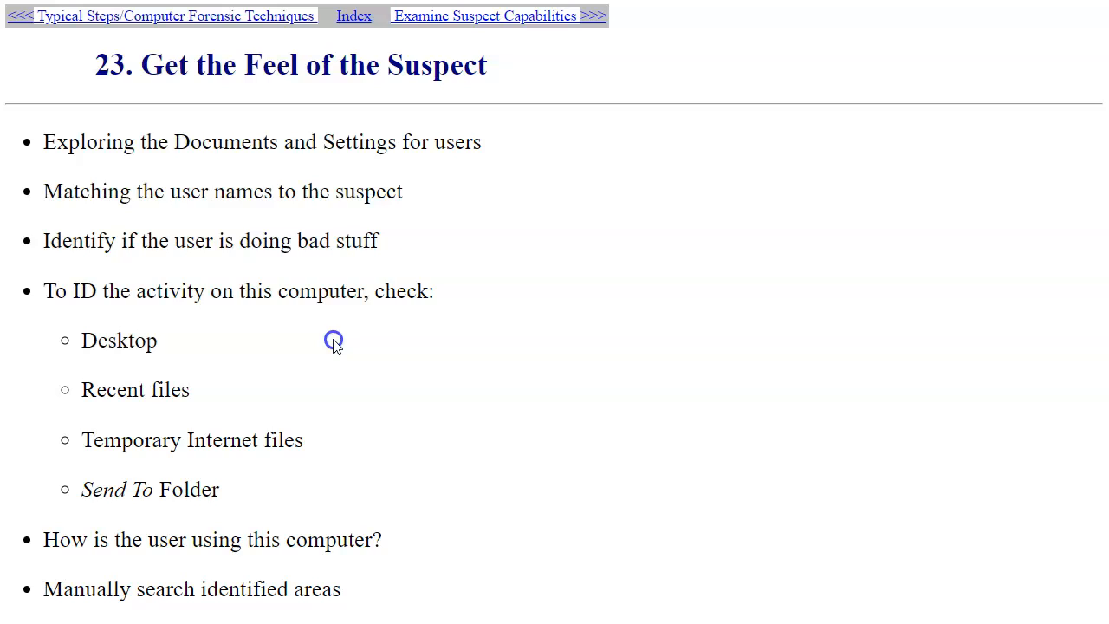
{"action": "mouse_move", "coordinate": [292, 394]}
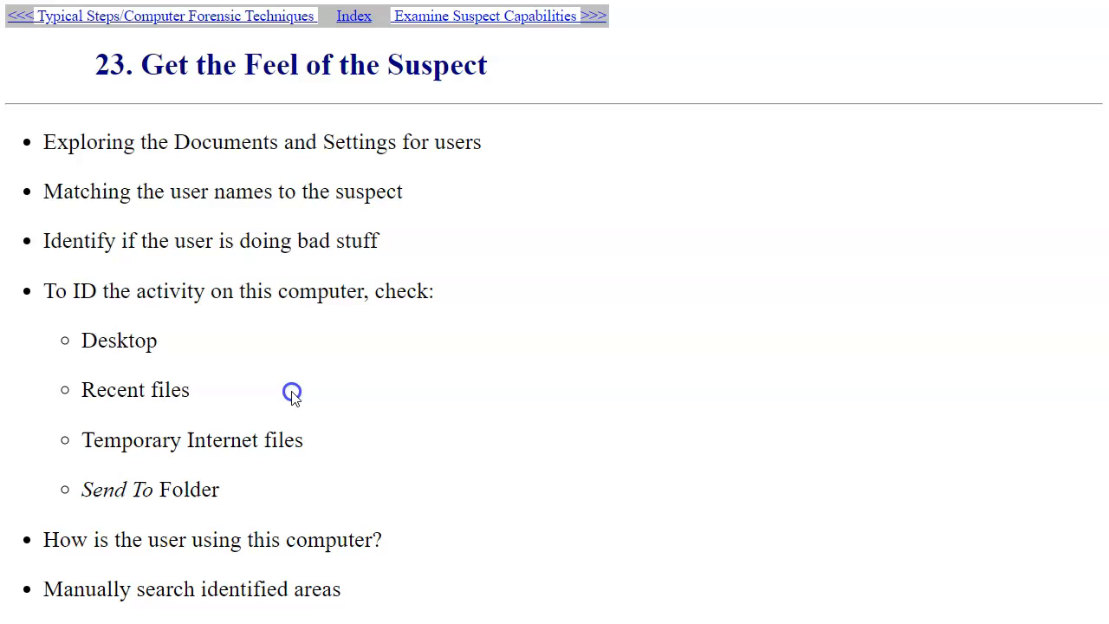
{"action": "mouse_move", "coordinate": [335, 354]}
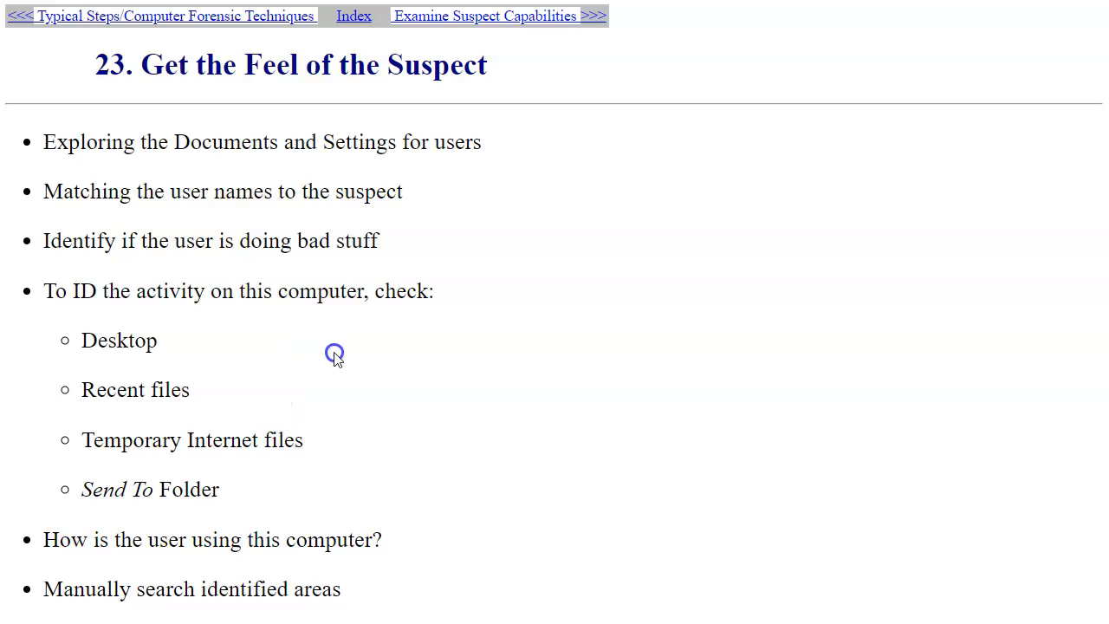
{"action": "mouse_move", "coordinate": [549, 401]}
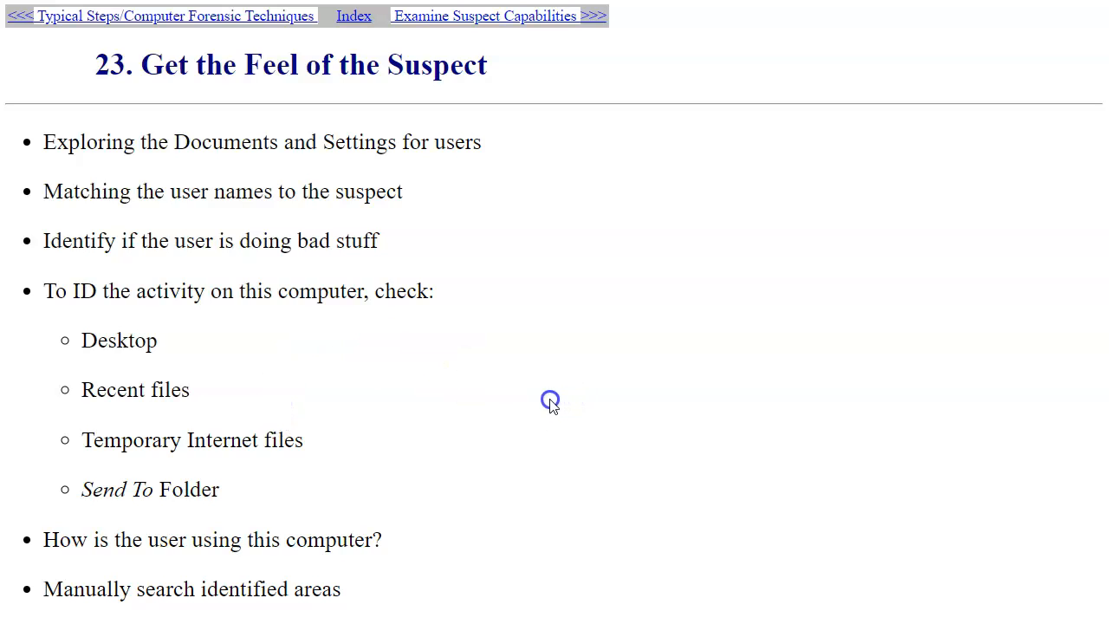
{"action": "mouse_move", "coordinate": [485, 541]}
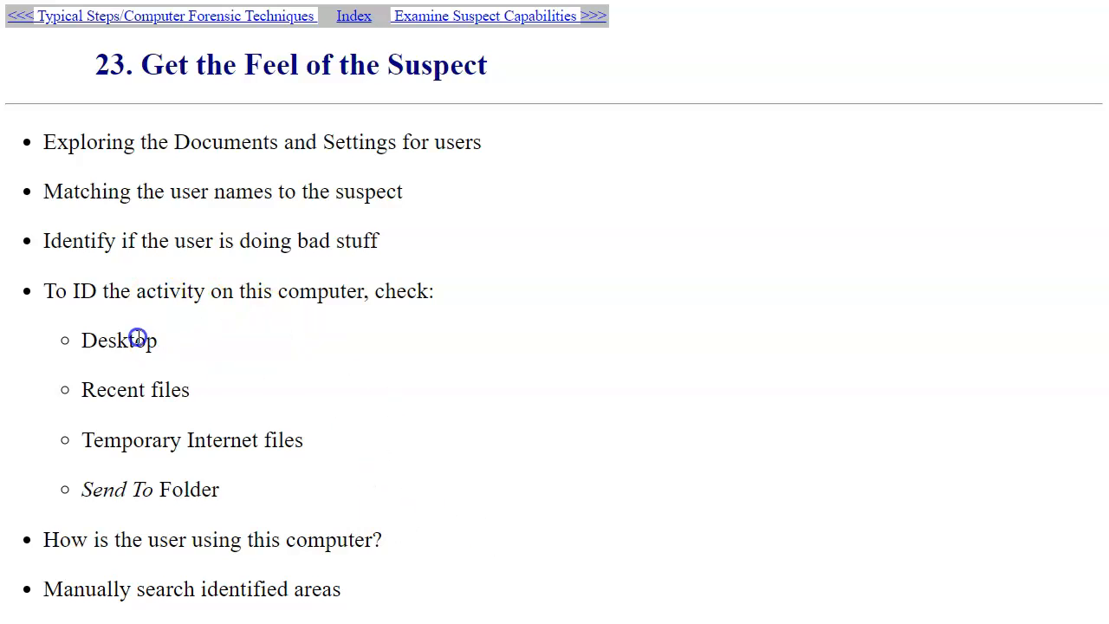
{"action": "mouse_move", "coordinate": [420, 329]}
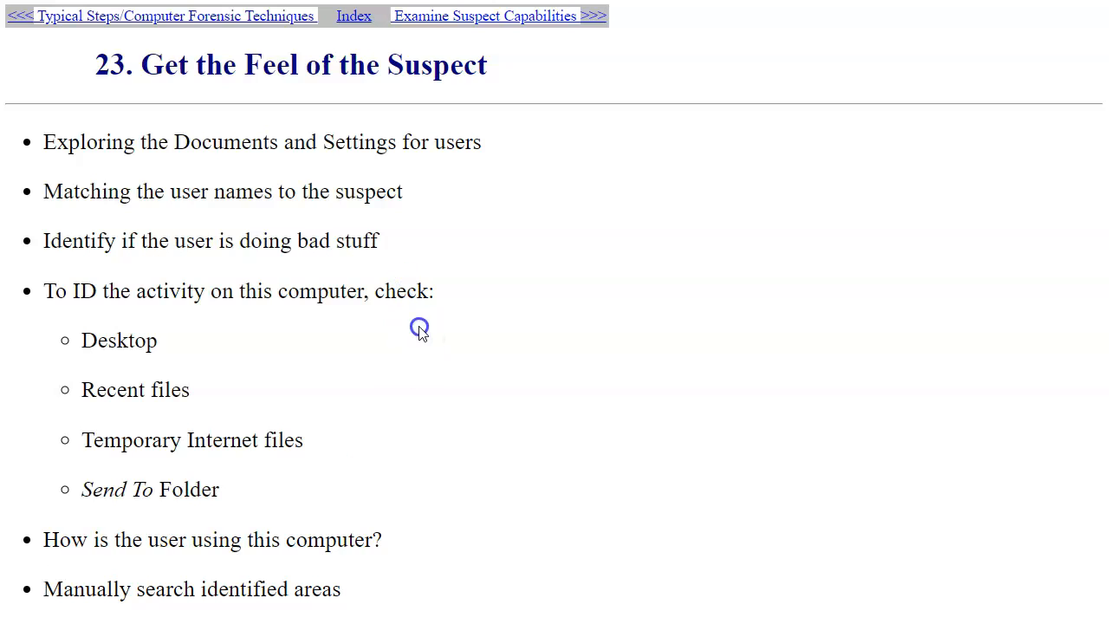
{"action": "mouse_move", "coordinate": [433, 19]}
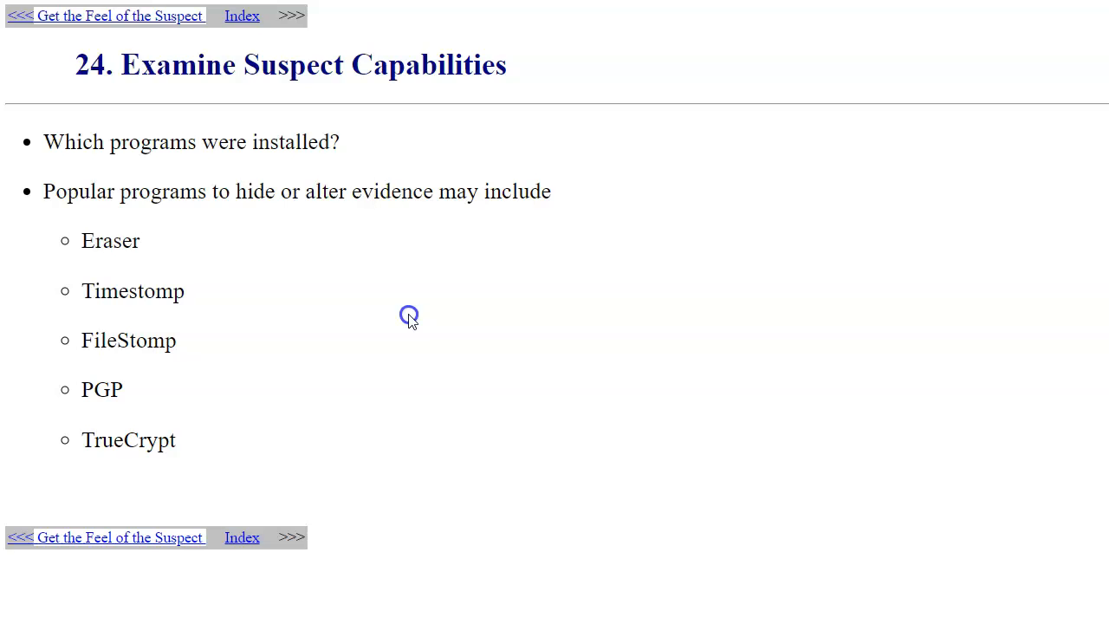
{"action": "mouse_move", "coordinate": [156, 234]}
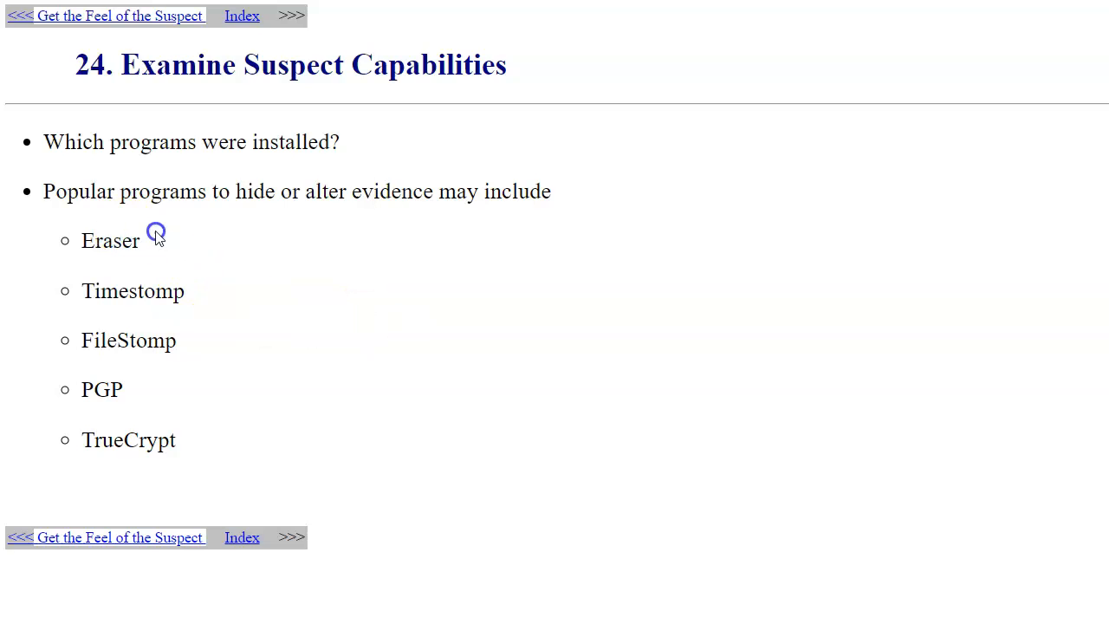
{"action": "mouse_move", "coordinate": [111, 284]}
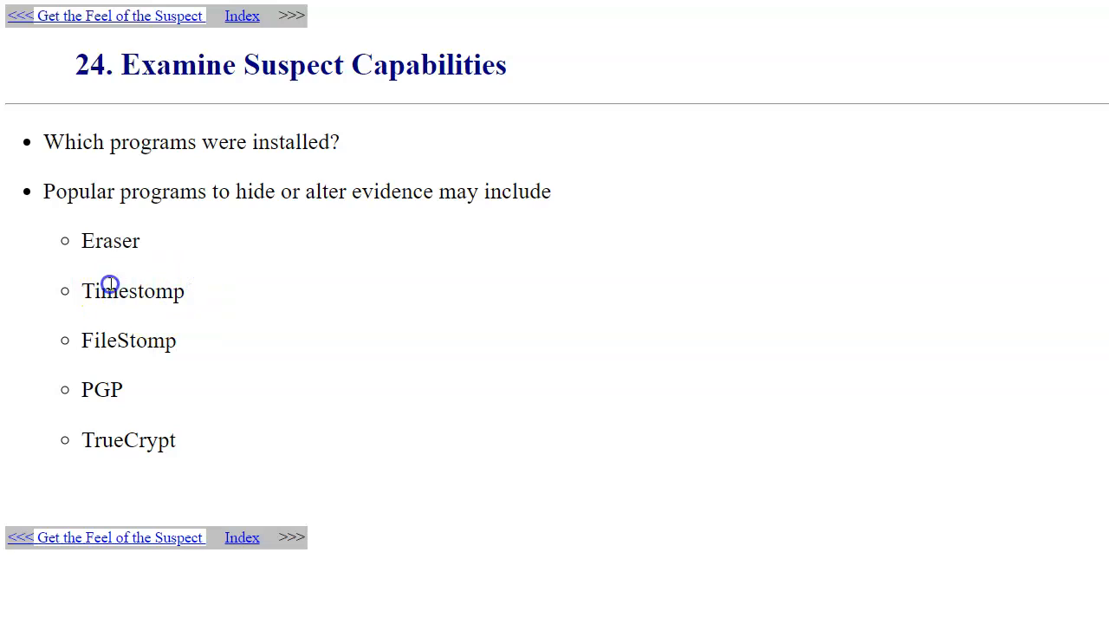
{"action": "mouse_move", "coordinate": [193, 313]}
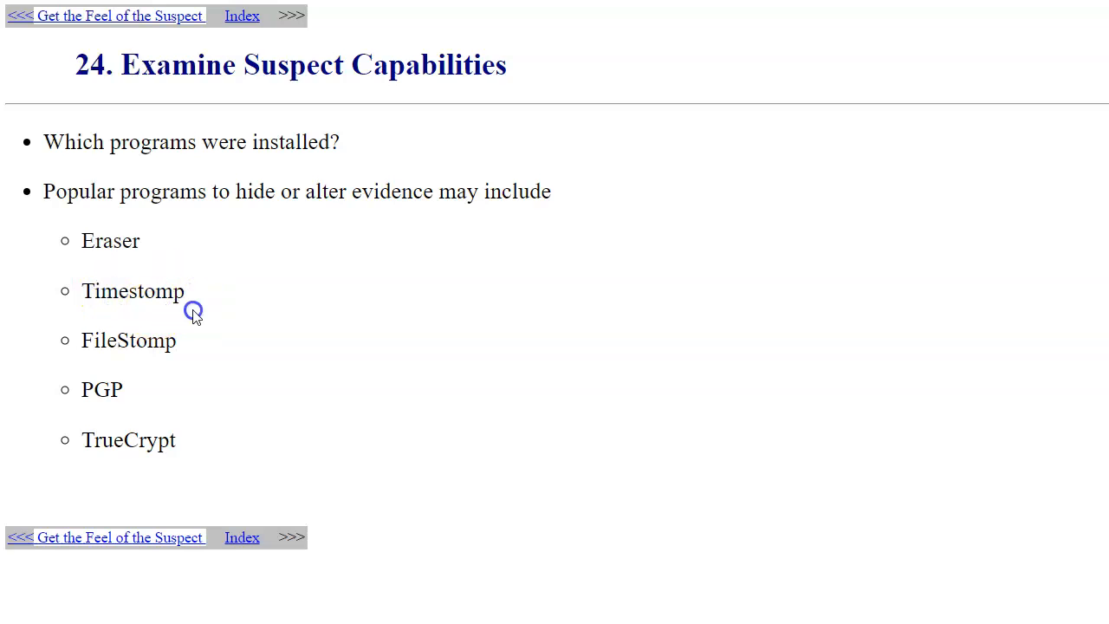
{"action": "mouse_move", "coordinate": [180, 309]}
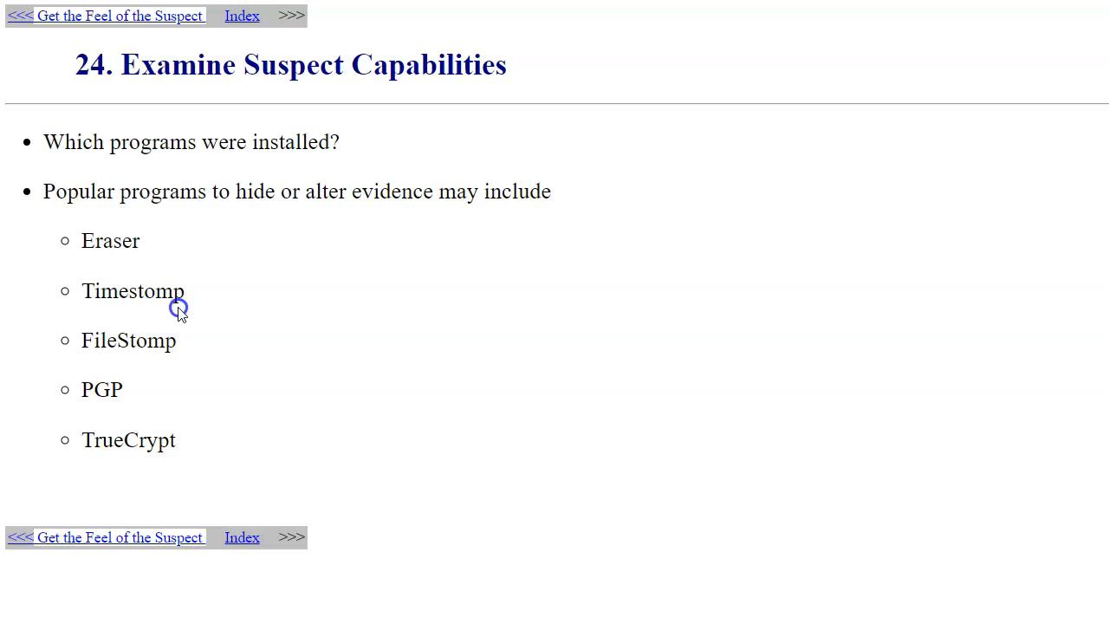
{"action": "mouse_move", "coordinate": [135, 390]}
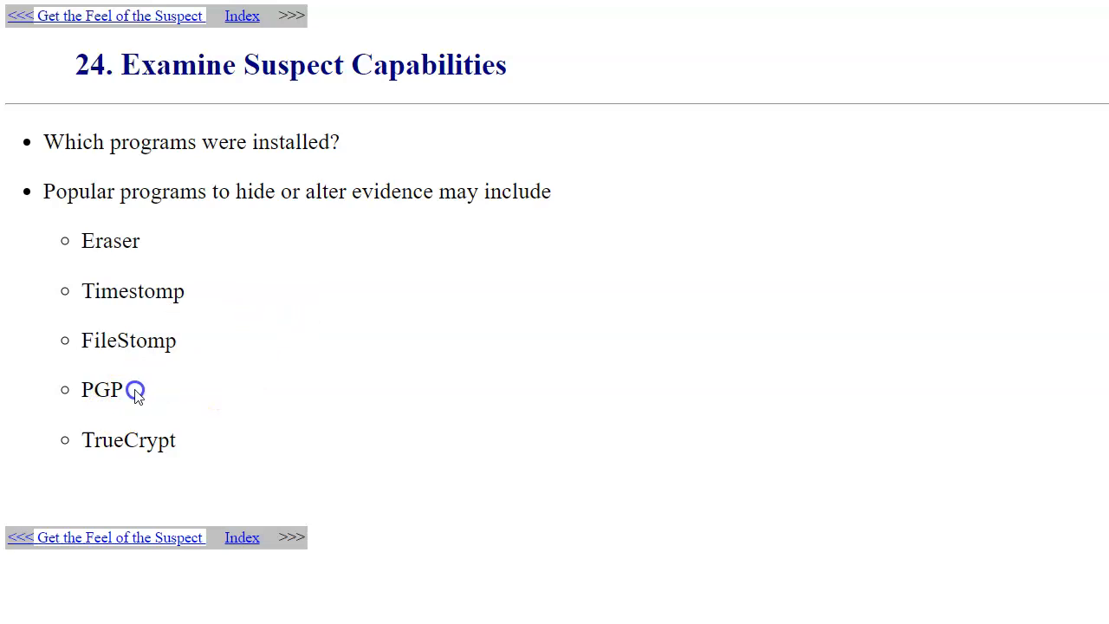
{"action": "mouse_move", "coordinate": [207, 460]}
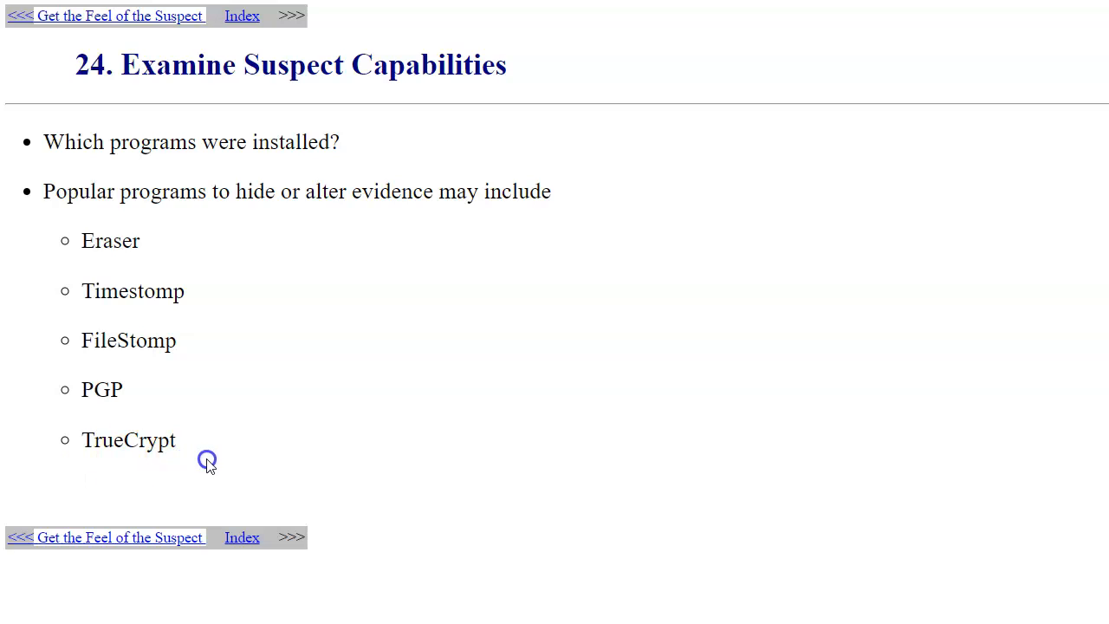
{"action": "mouse_move", "coordinate": [225, 457]}
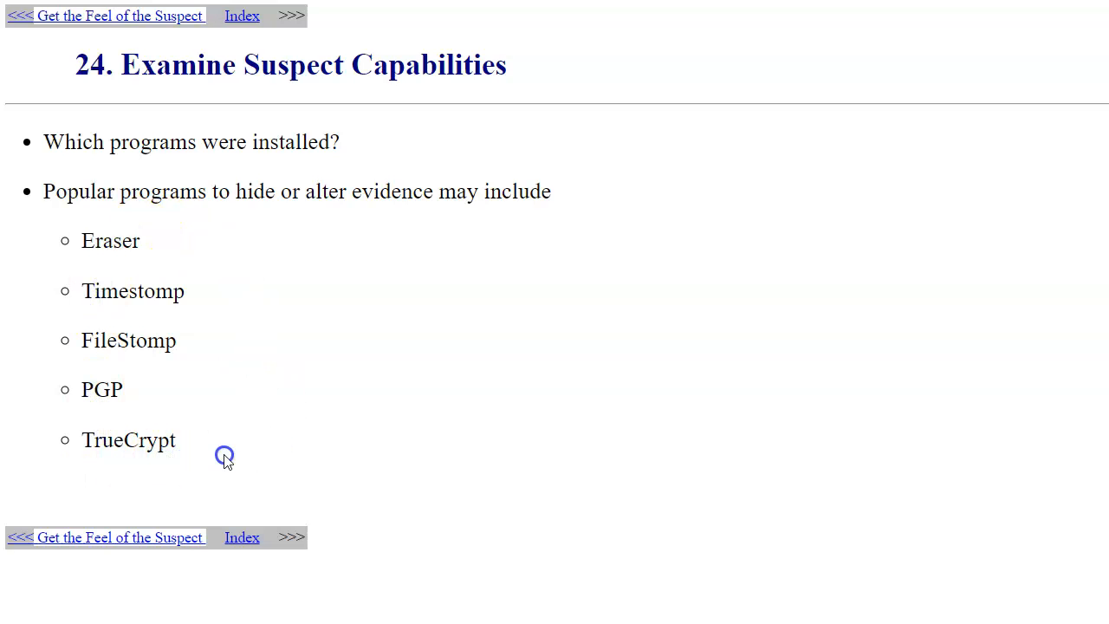
{"action": "mouse_move", "coordinate": [230, 338]}
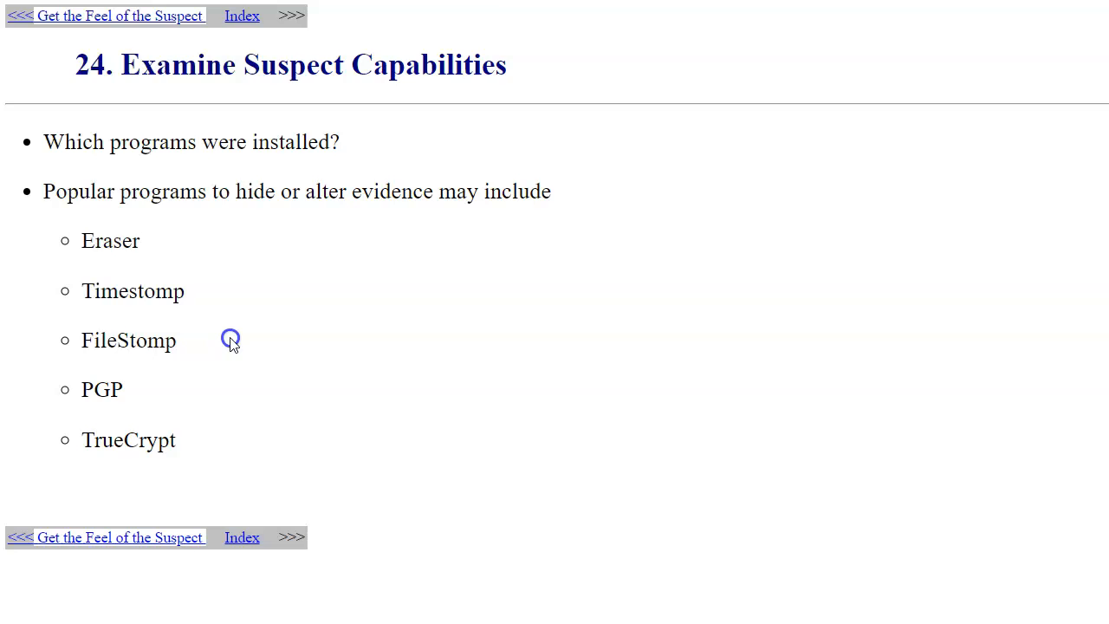
{"action": "mouse_move", "coordinate": [250, 340]}
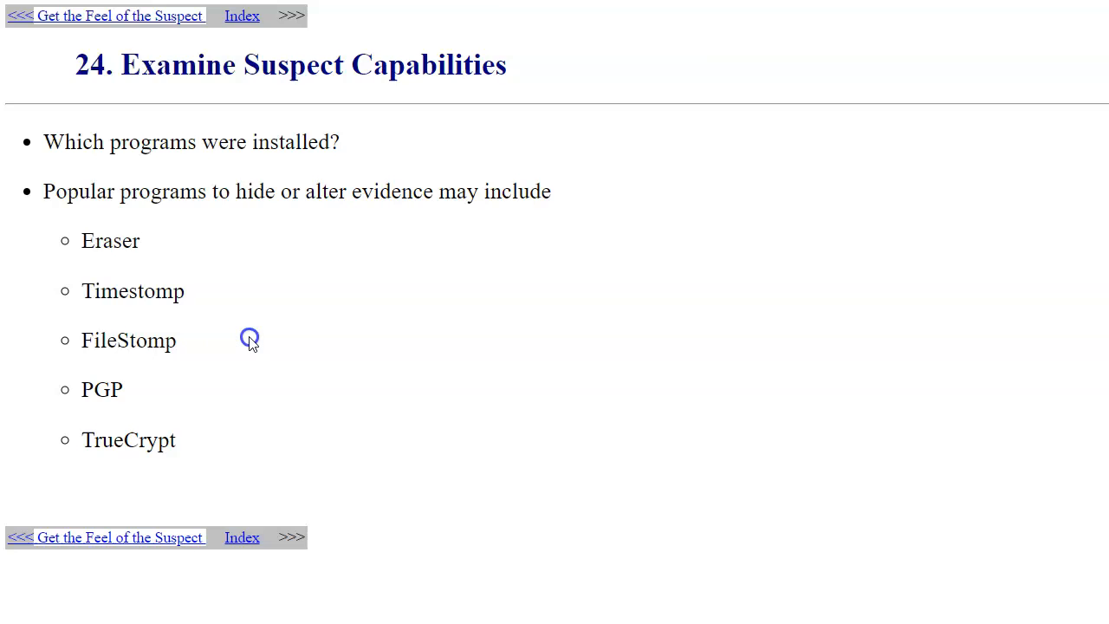